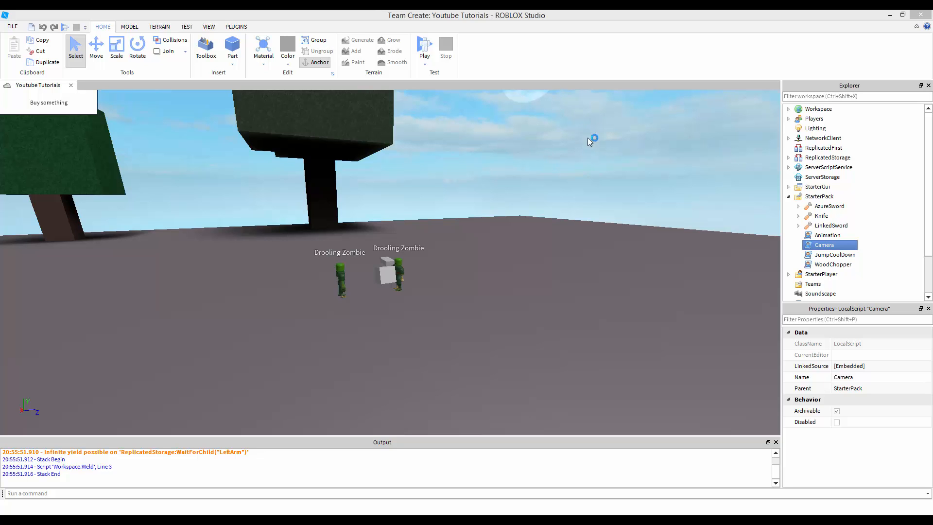
{"action": "mouse_move", "coordinate": [514, 242]}
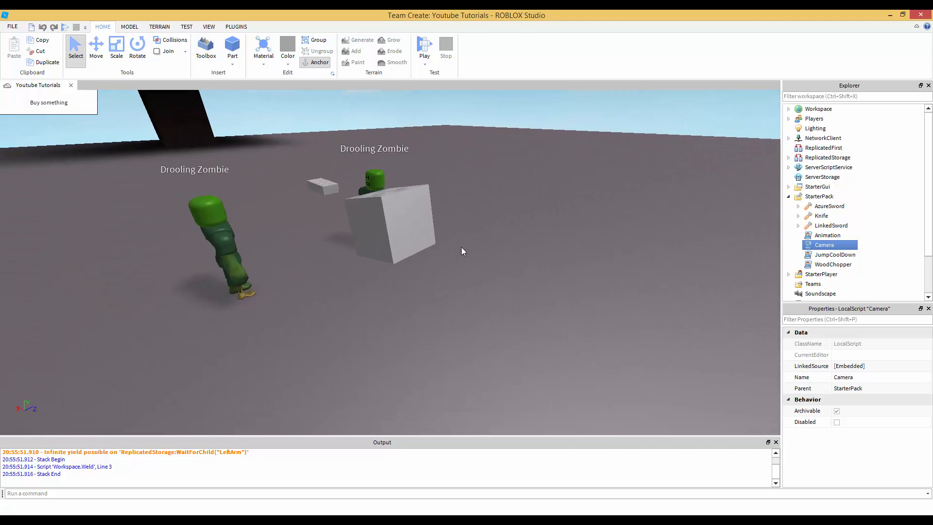
Run a test play of the game, then stop it.
{"action": "left_click", "coordinate": [424, 46]}
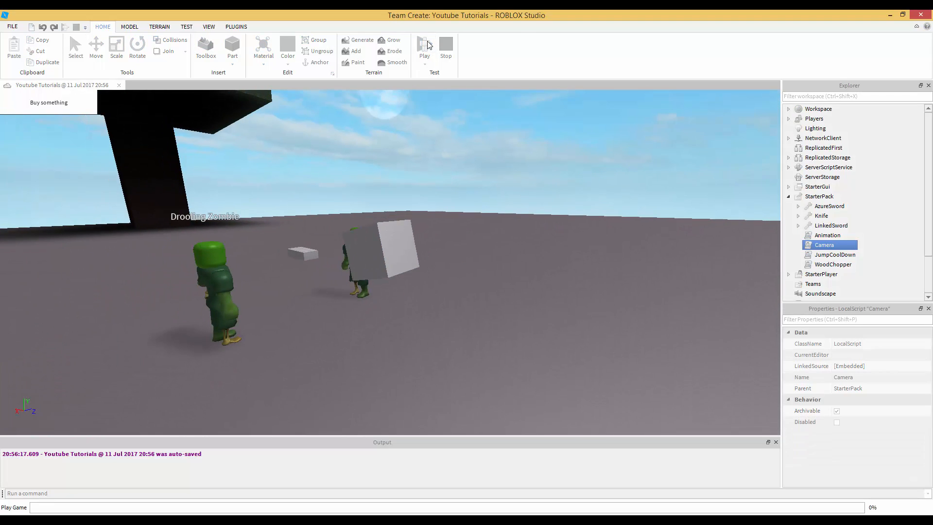
{"action": "left_click", "coordinate": [424, 48]}
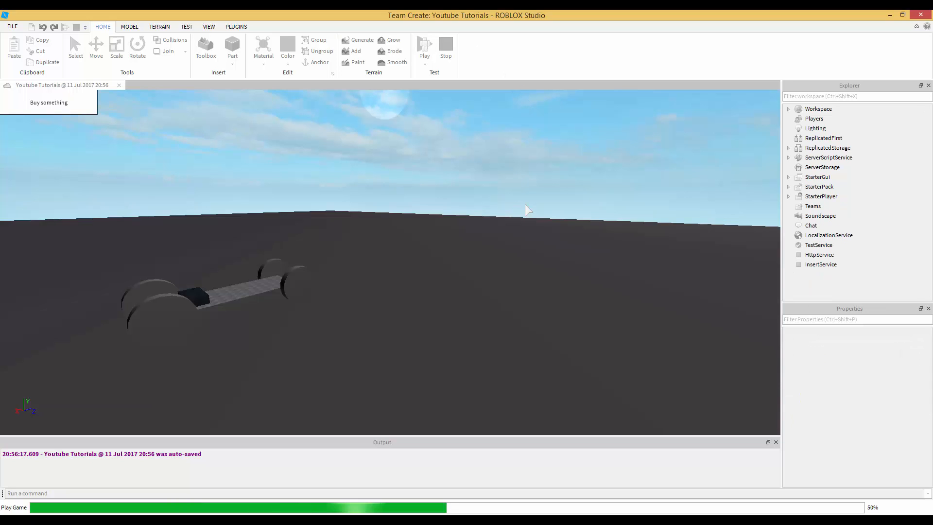
{"action": "left_click", "coordinate": [423, 48]}
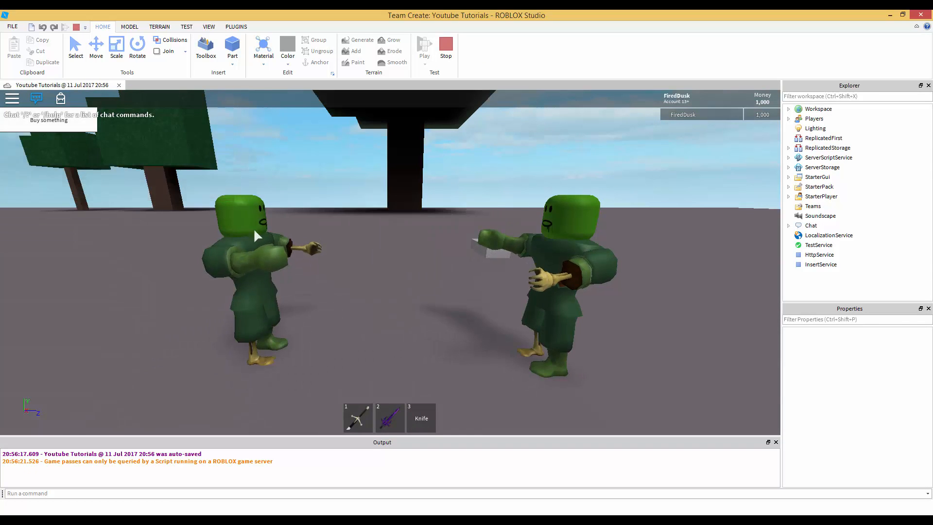
{"action": "mouse_move", "coordinate": [408, 289]}
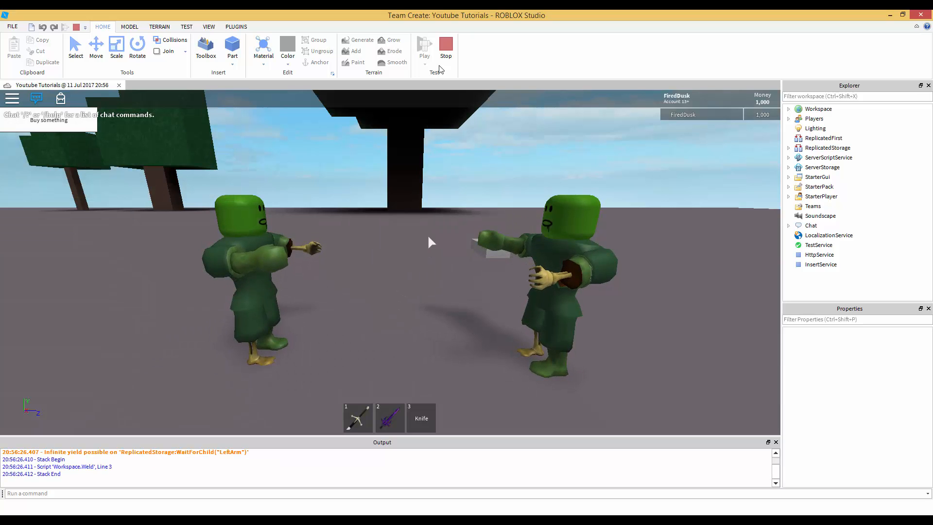
{"action": "left_click", "coordinate": [446, 47]}
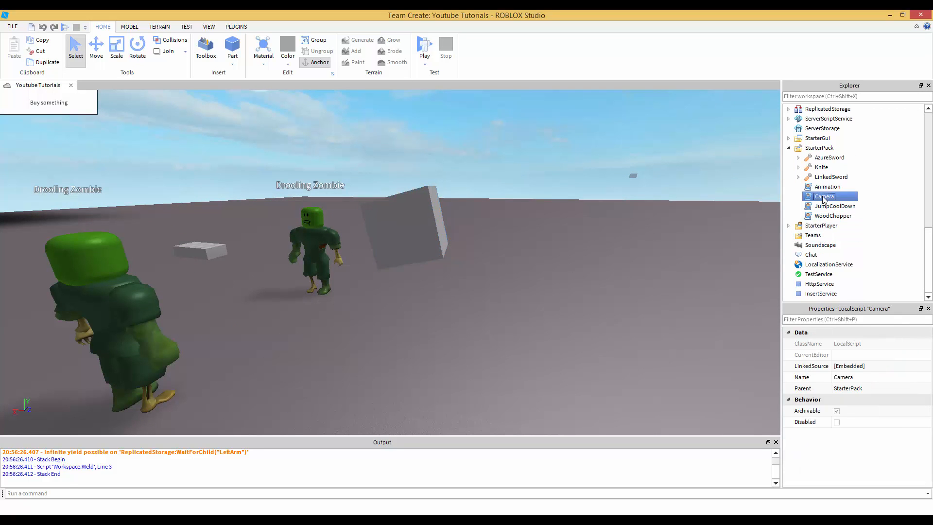
Open and close the Camera script, then run and stop another test play.
{"action": "double_click", "coordinate": [825, 196]}
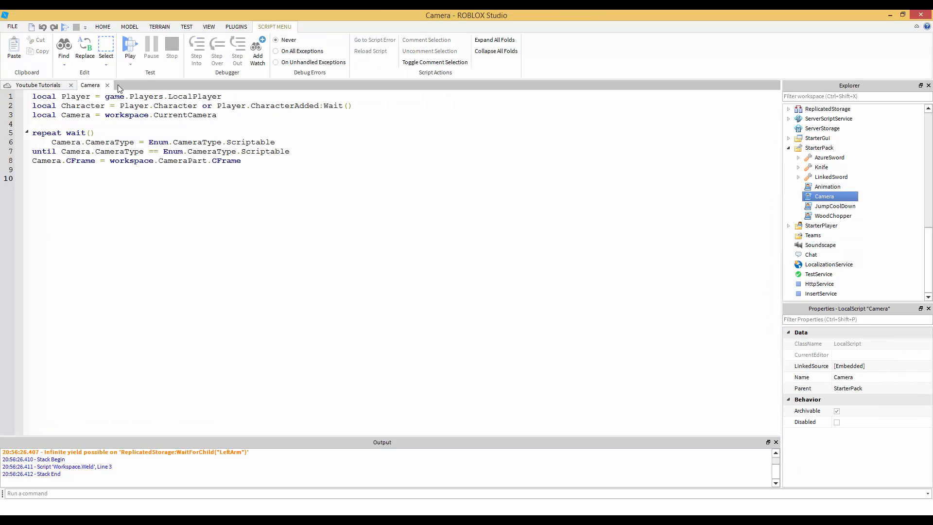
{"action": "mouse_move", "coordinate": [107, 85]}
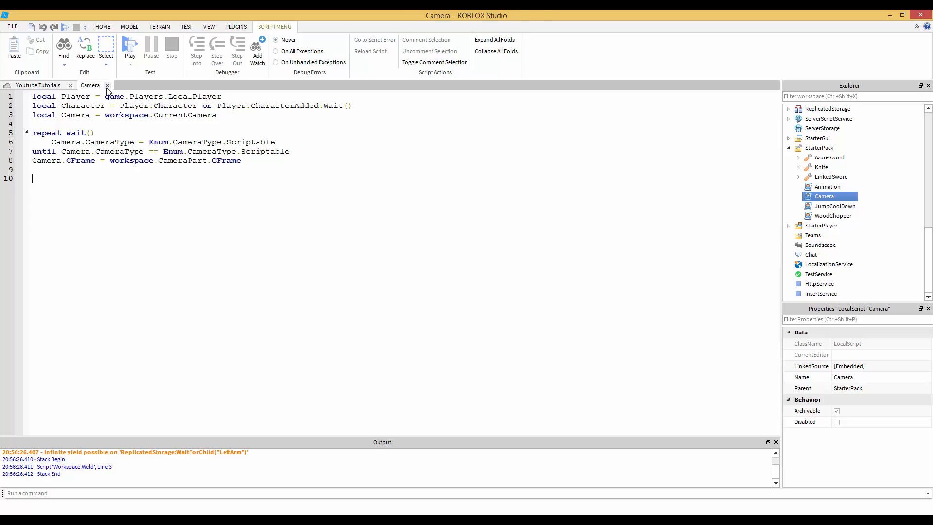
{"action": "left_click", "coordinate": [129, 45]}
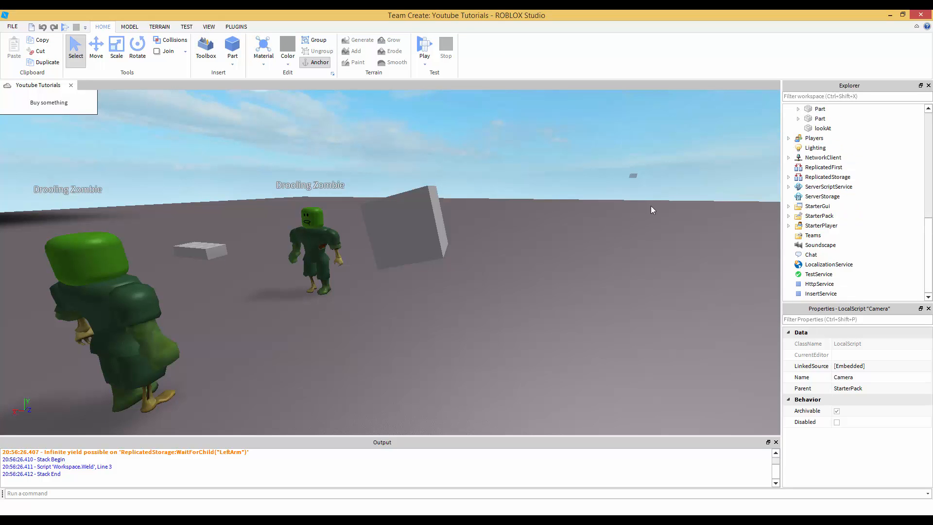
{"action": "left_click", "coordinate": [424, 48]}
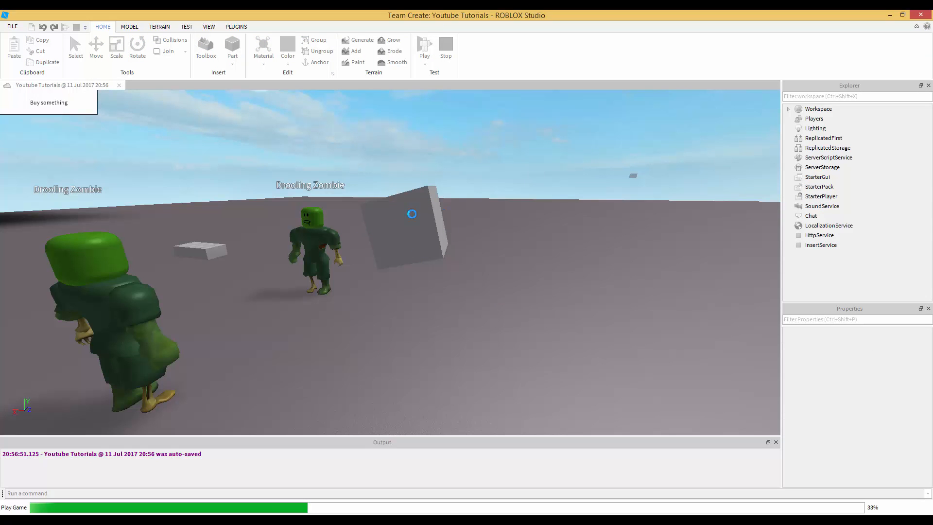
{"action": "left_click", "coordinate": [425, 48]}
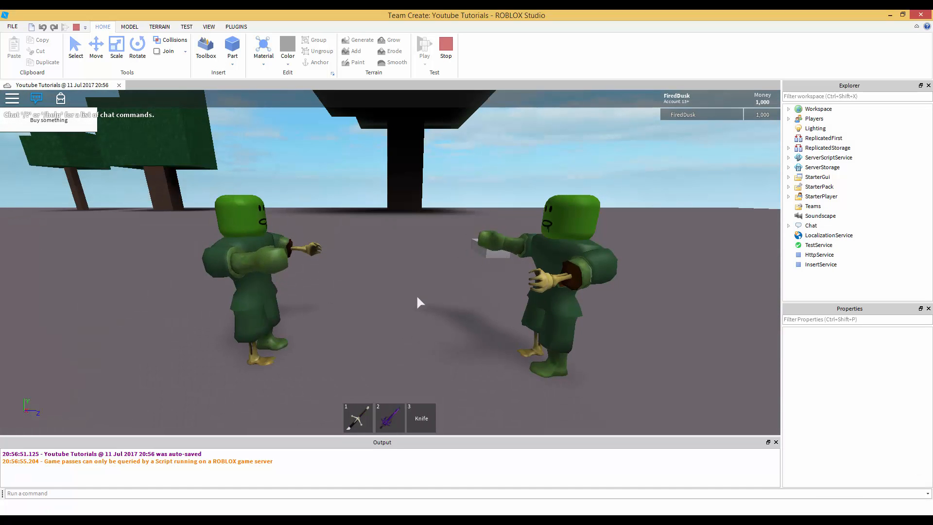
{"action": "mouse_move", "coordinate": [66, 260]}
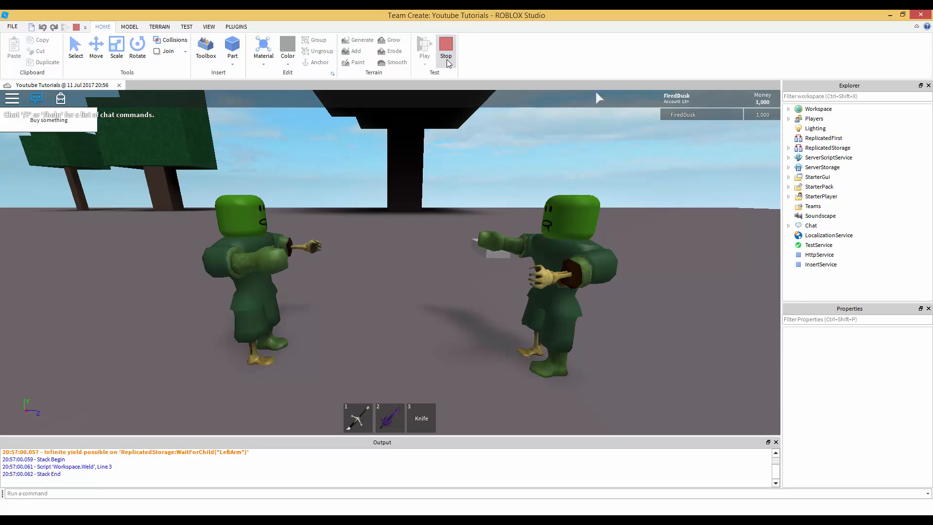
{"action": "left_click", "coordinate": [446, 47]}
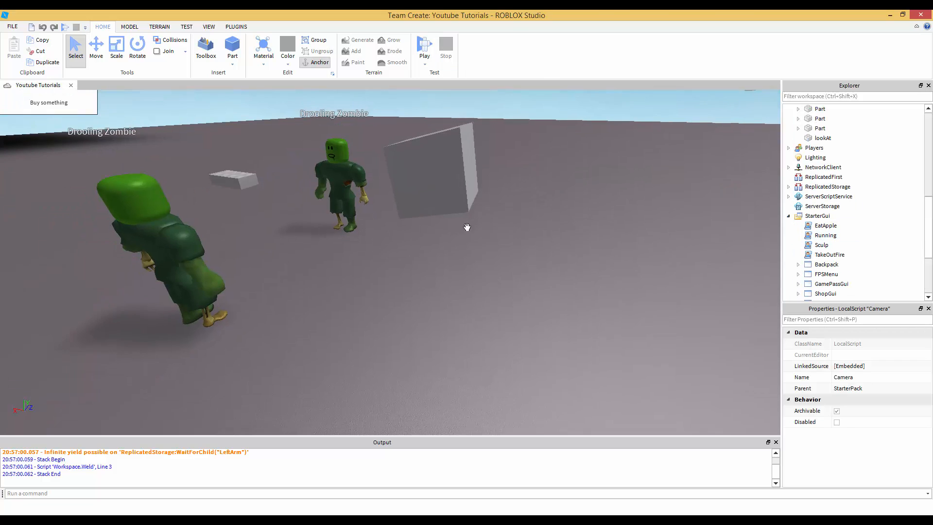
Deselect the Camera script and briefly inspect the Backpack gui's contents.
{"action": "left_click", "coordinate": [817, 216]}
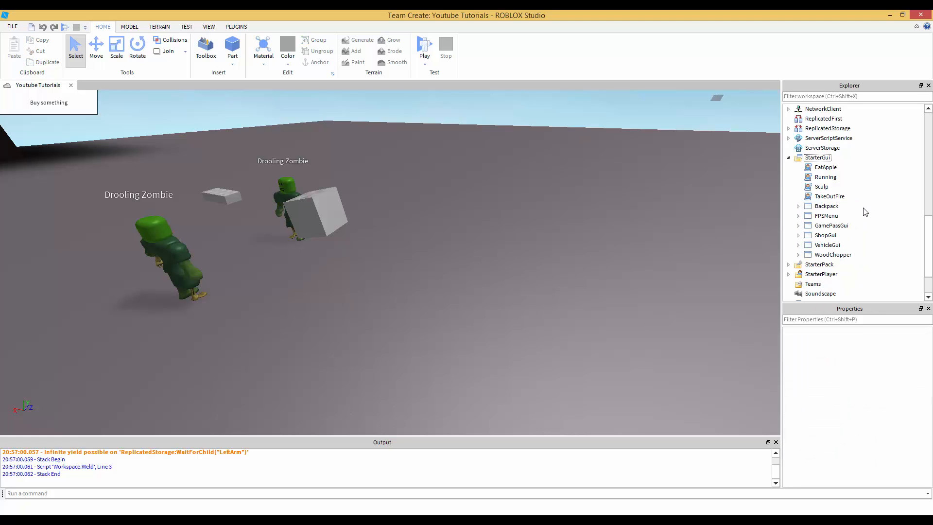
{"action": "left_click", "coordinate": [826, 206]}
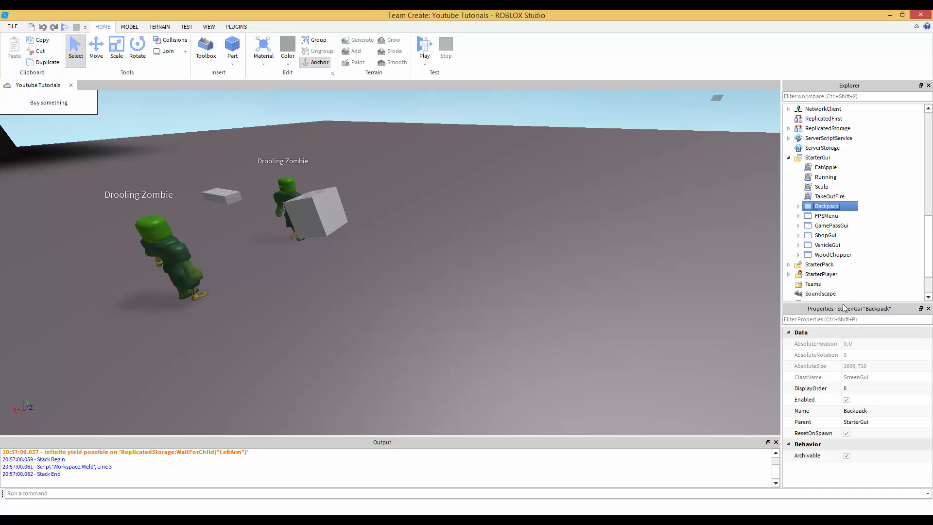
{"action": "left_click", "coordinate": [799, 206]}
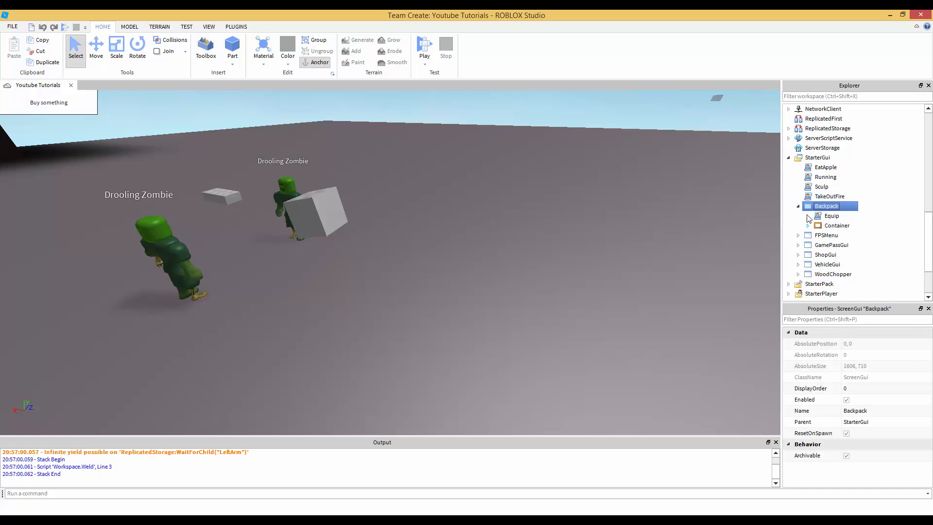
{"action": "left_click", "coordinate": [798, 206]}
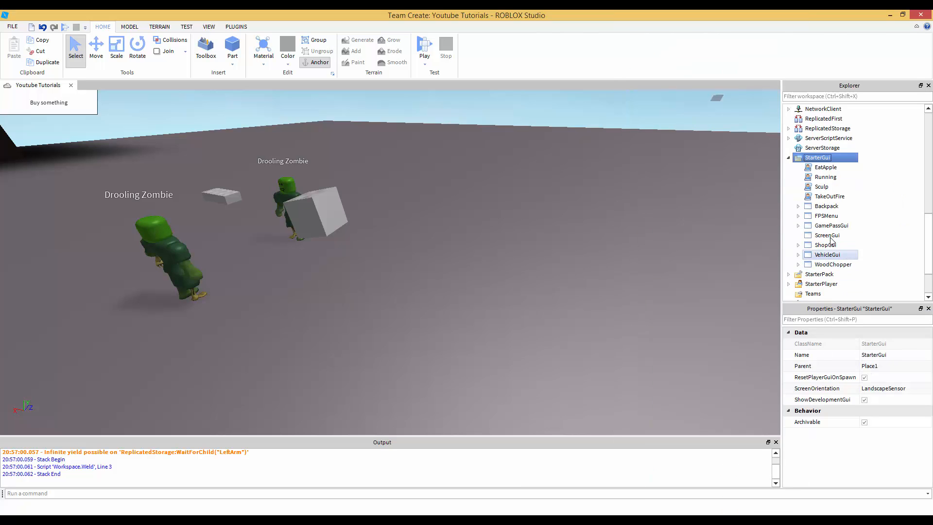
Rename the new ScreenGui to CameraGui.
{"action": "left_click", "coordinate": [827, 235]}
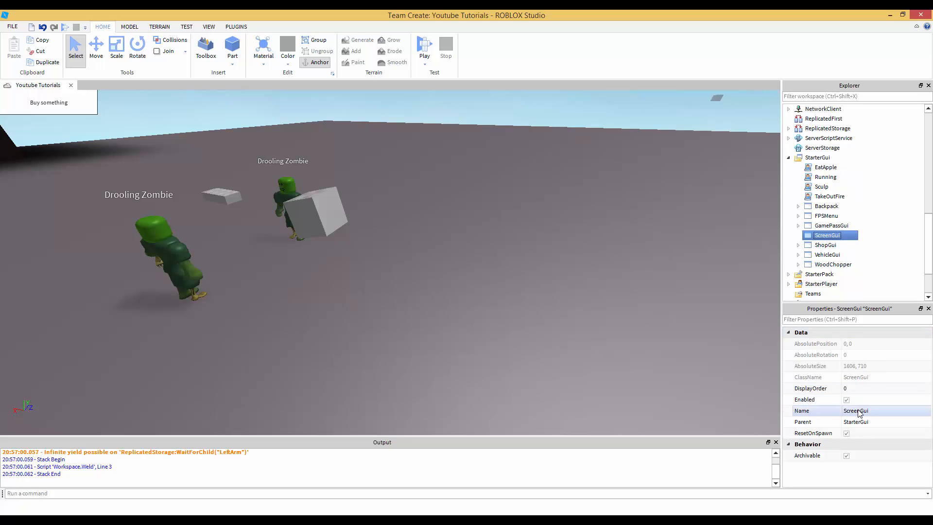
{"action": "type", "text": "Mai"}
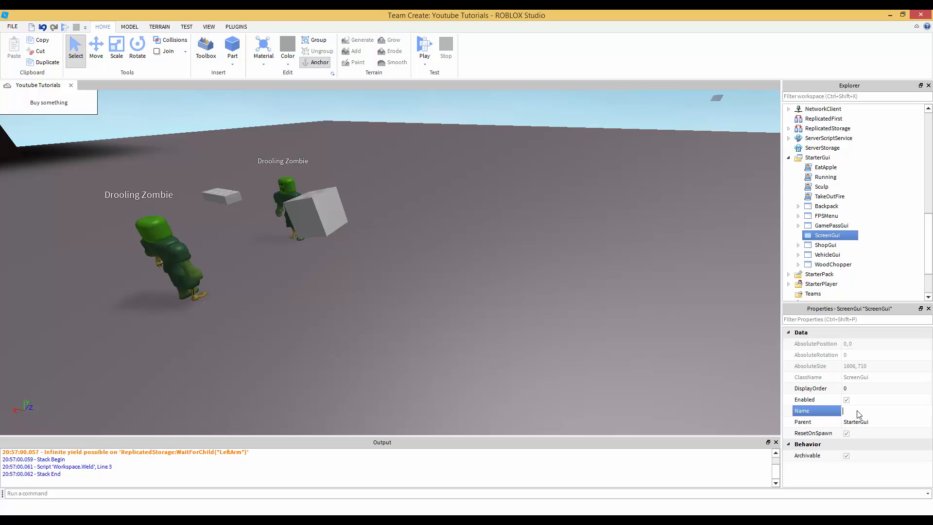
{"action": "type", "text": "Cmaed"}
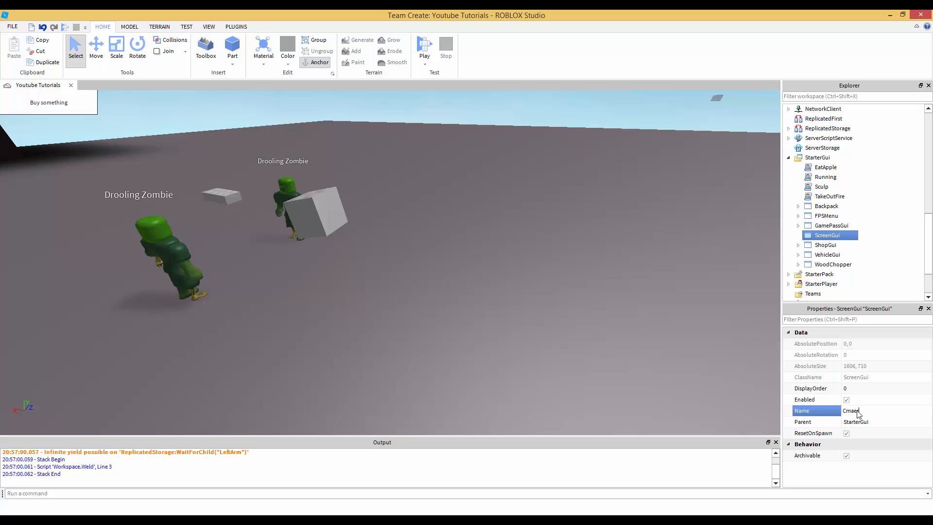
{"action": "type", "text": "CameraGui"}
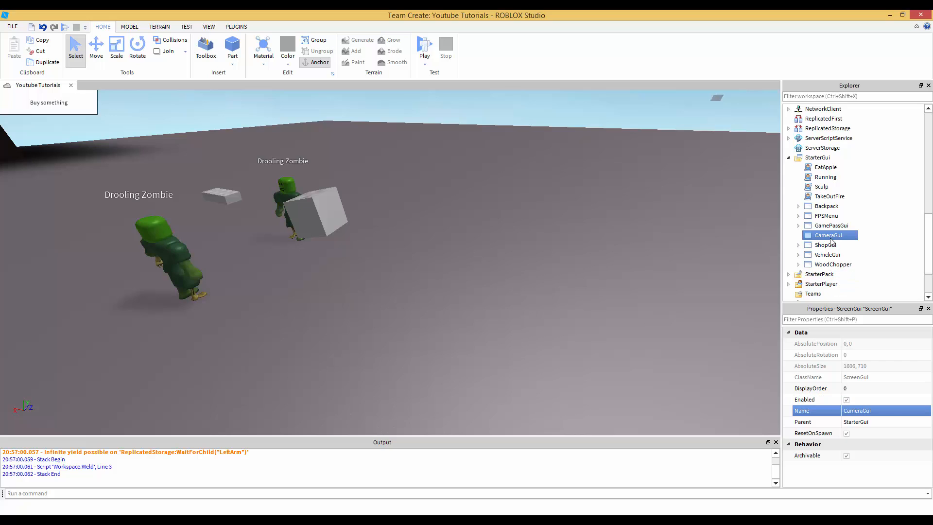
{"action": "right_click", "coordinate": [827, 234]}
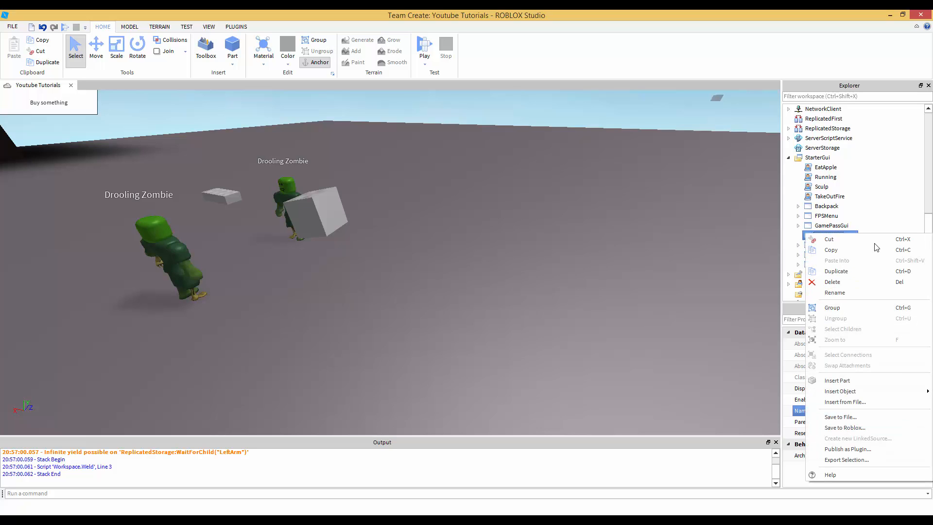
{"action": "left_click", "coordinate": [840, 391]}
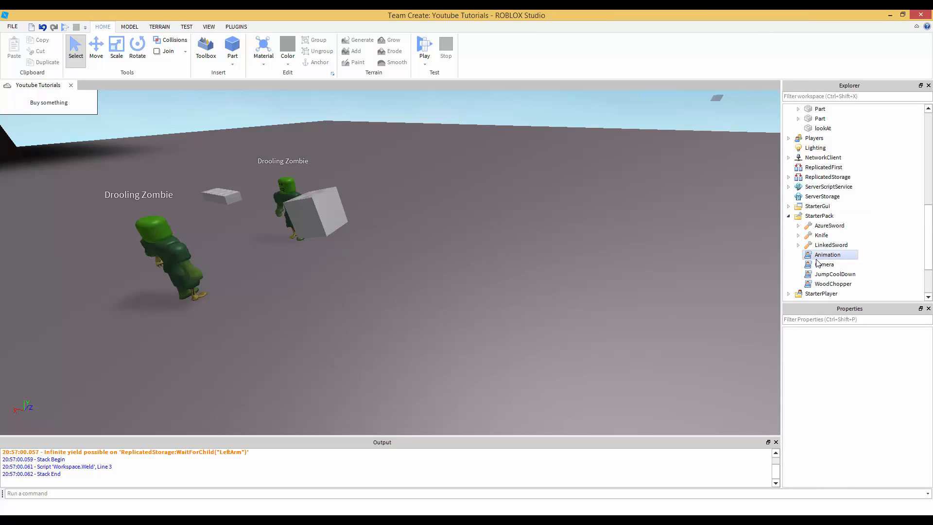
Select the Camera script in StarterPack and bring up the add-object actions.
{"action": "left_click", "coordinate": [827, 263]}
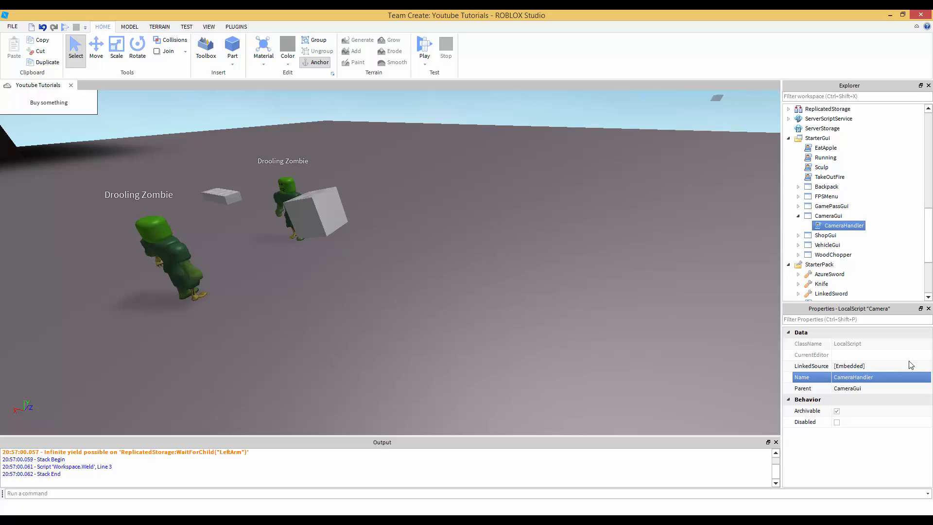
{"action": "right_click", "coordinate": [842, 225]}
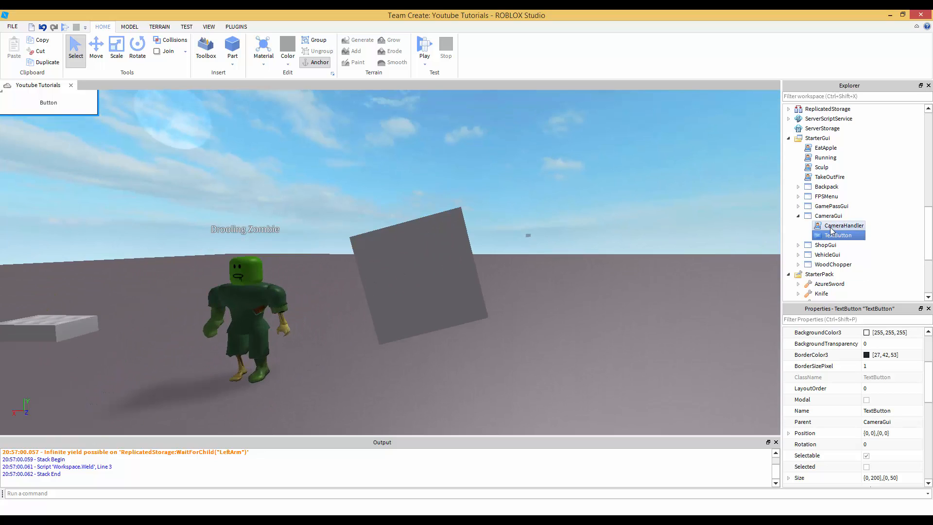
Insert a new Frame into CameraGui.
{"action": "left_click", "coordinate": [845, 225]}
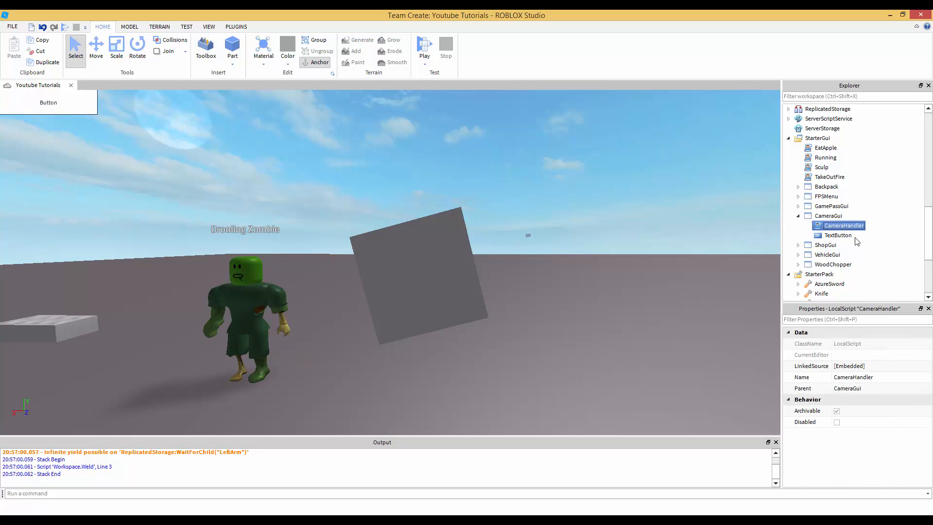
{"action": "left_click", "coordinate": [838, 235]}
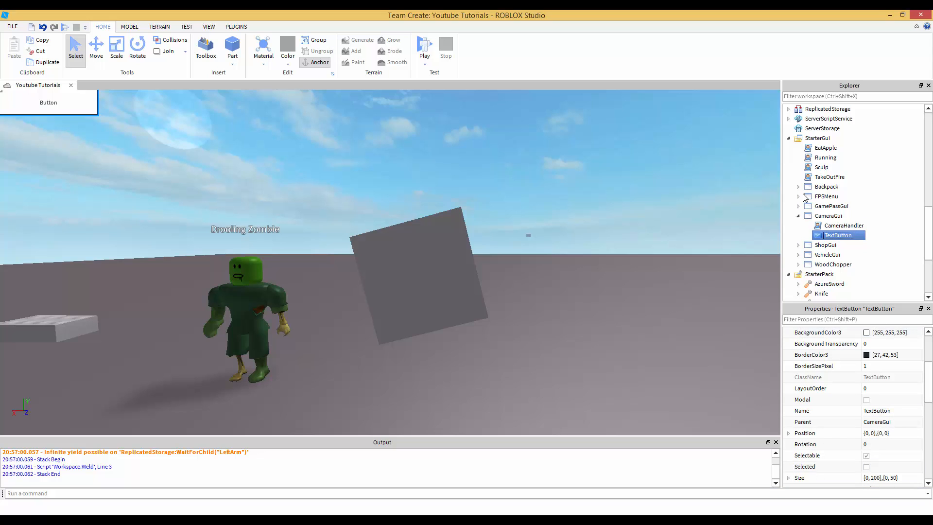
{"action": "right_click", "coordinate": [828, 215]}
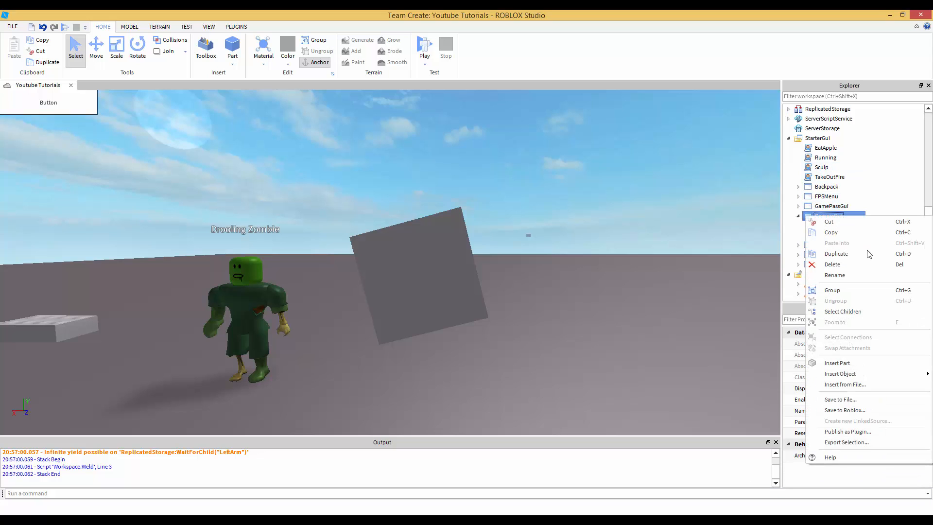
{"action": "left_click", "coordinate": [840, 373]}
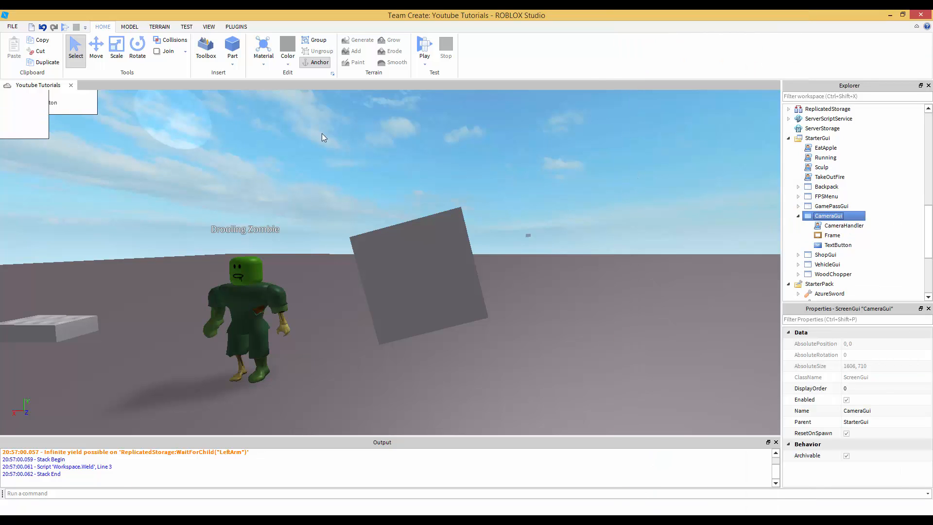
{"action": "mouse_move", "coordinate": [24, 204]}
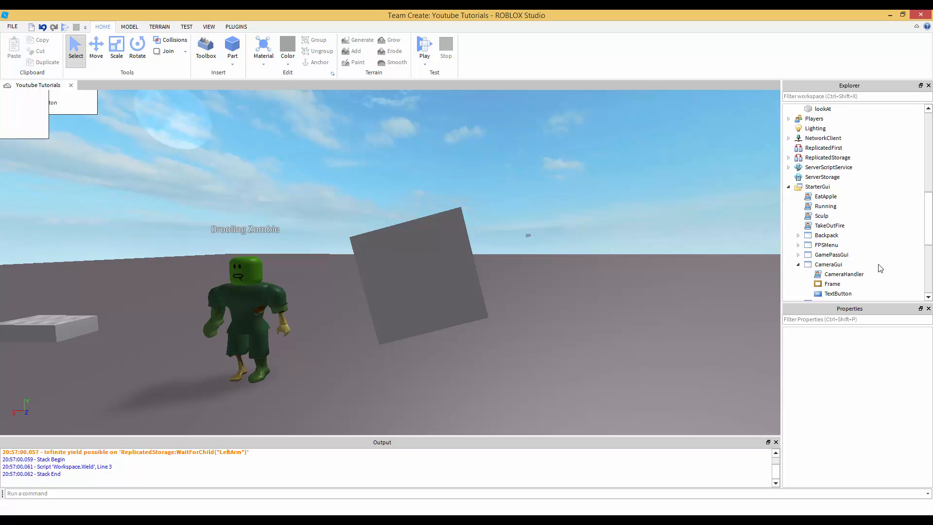
Select the TextButton in CameraGui and set its name to PLAY.
{"action": "left_click", "coordinate": [832, 255]}
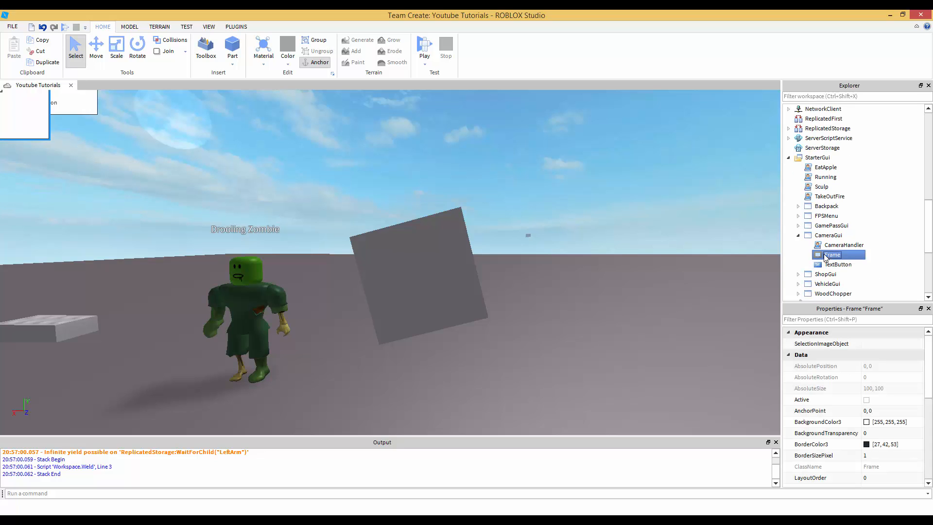
{"action": "left_click", "coordinate": [843, 244]}
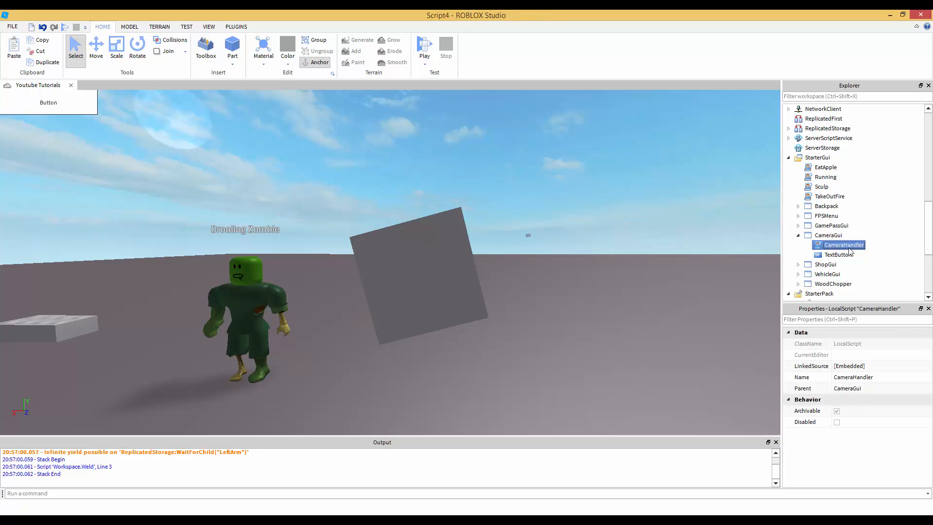
{"action": "double_click", "coordinate": [838, 254]}
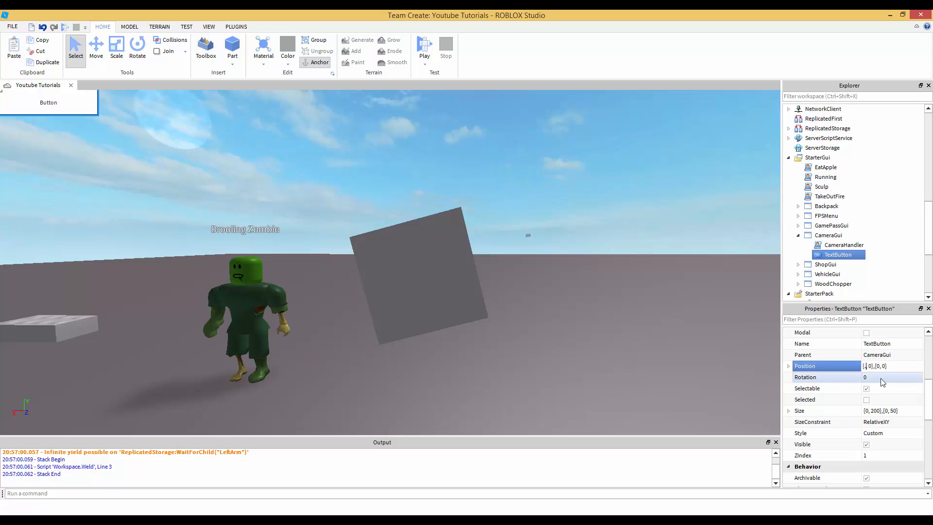
{"action": "left_click", "coordinate": [878, 366]}
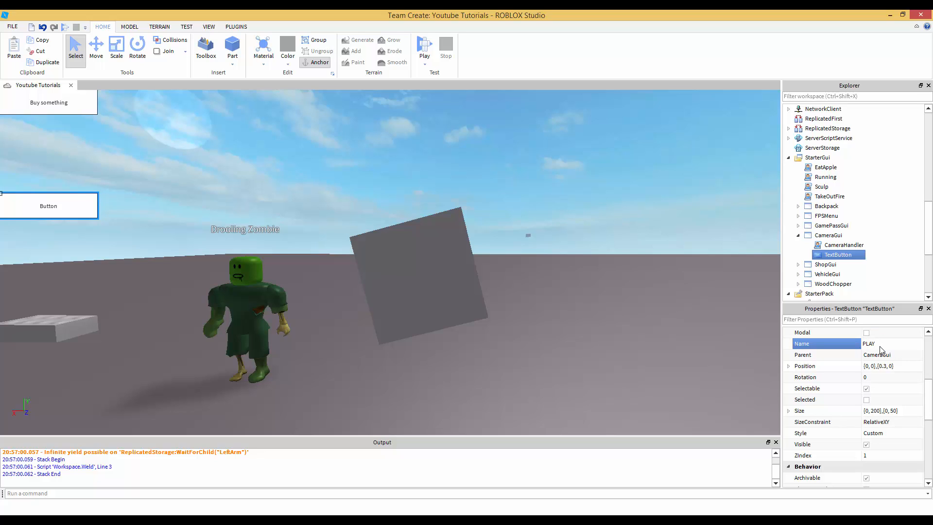
{"action": "type", "text": "PLAY"}
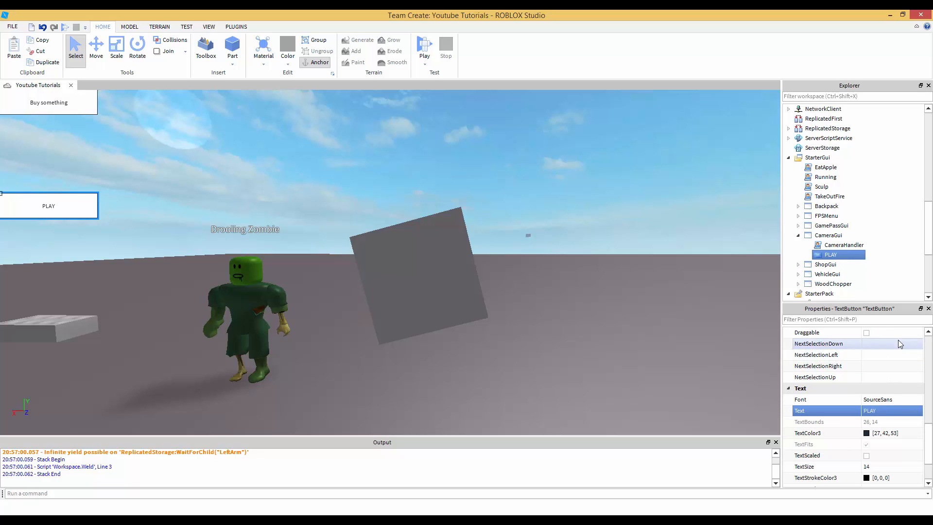
{"action": "mouse_move", "coordinate": [850, 249]}
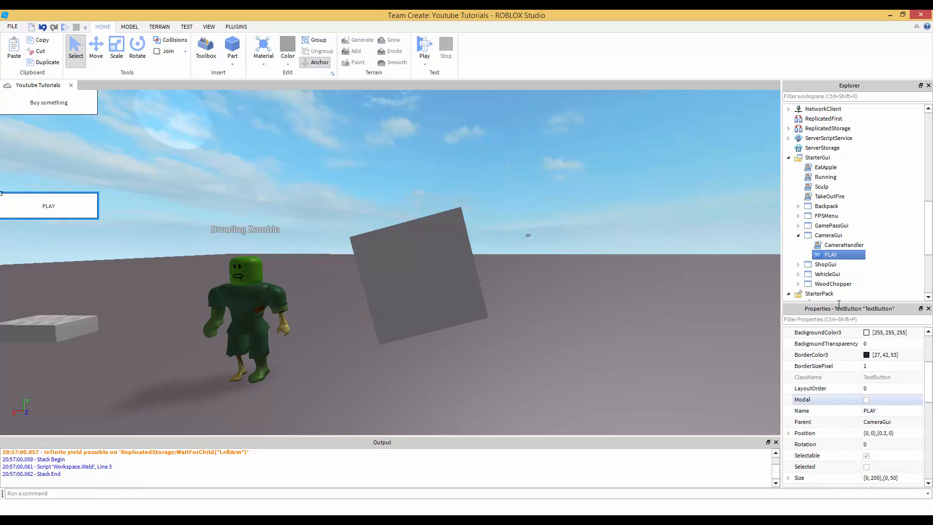
Add '--// Main' and '--// GUI' comment headers and start a PlayButton variable.
{"action": "double_click", "coordinate": [843, 244]}
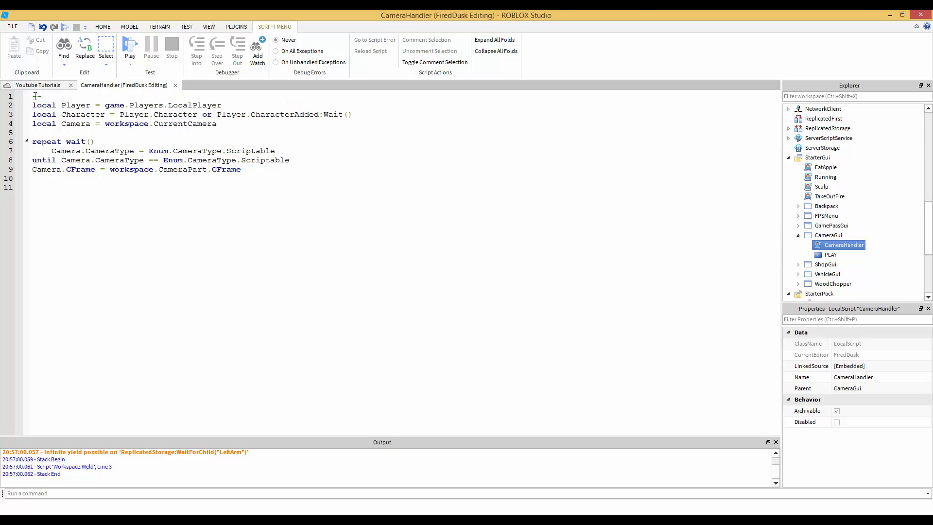
{"action": "type", "text": "// Client"}
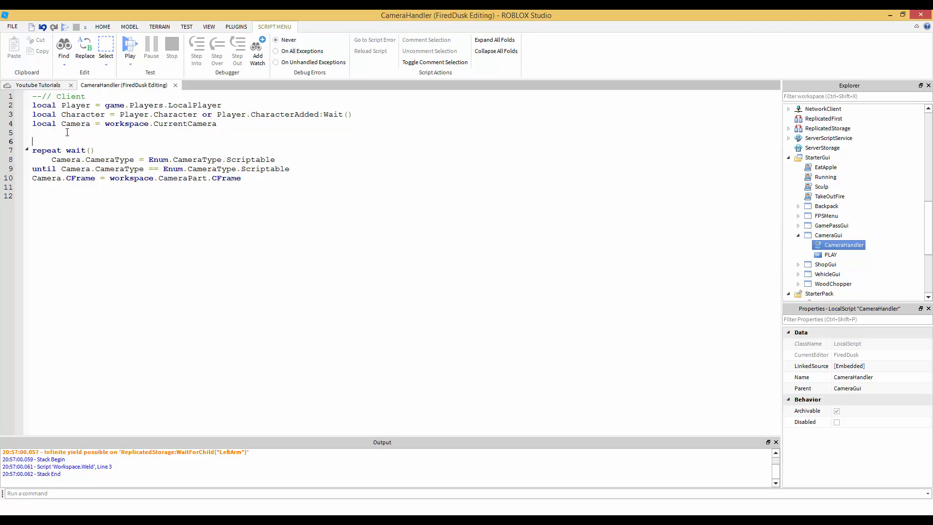
{"action": "type", "text": "--// Main"}
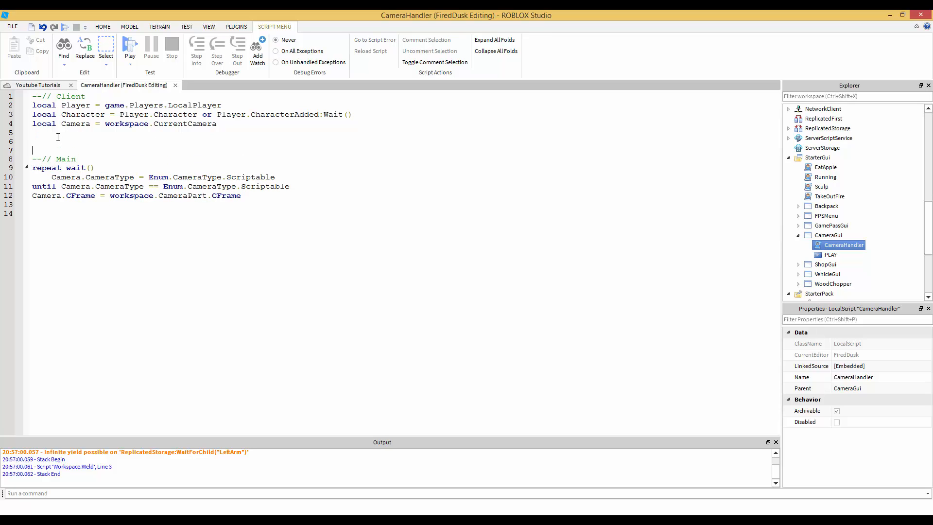
{"action": "type", "text": "--// GUi"}
{"action": "type", "text": "local"}
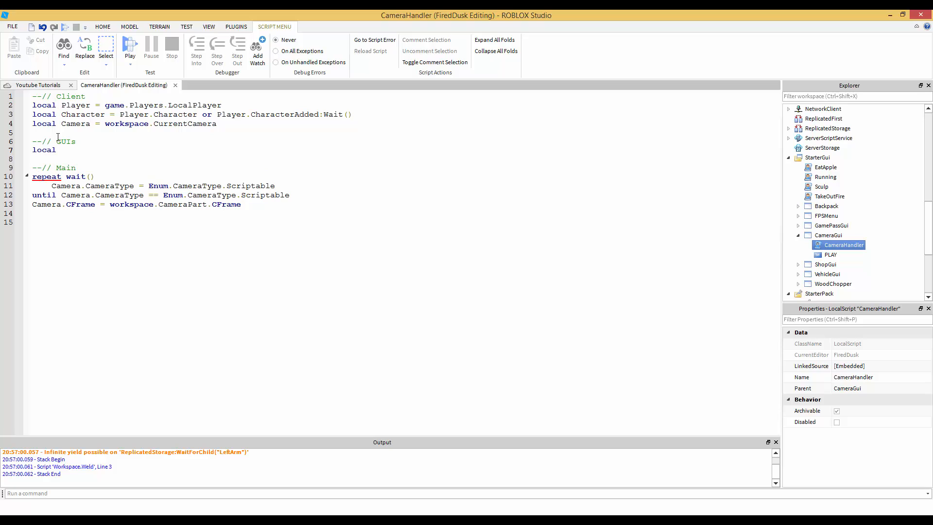
{"action": "type", "text": "Pla"}
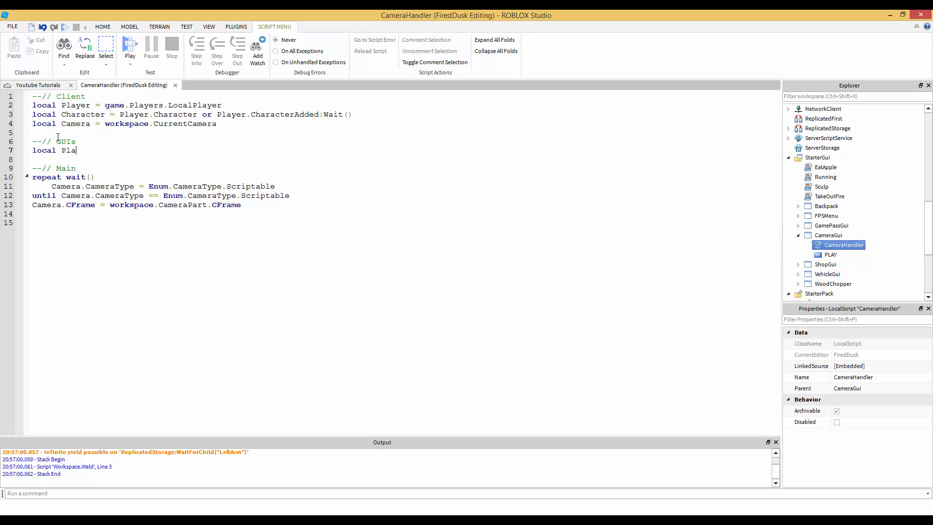
{"action": "type", "text": "y ="}
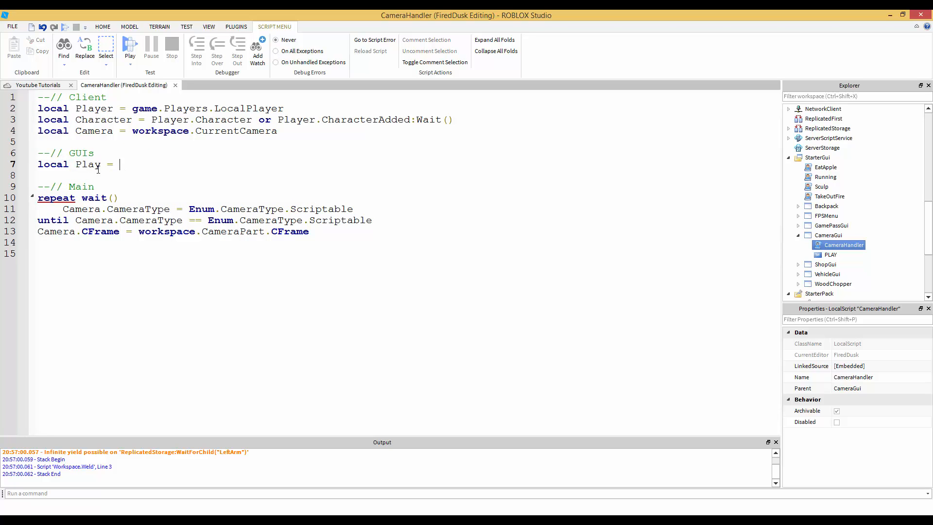
{"action": "type", "text": "Button"}
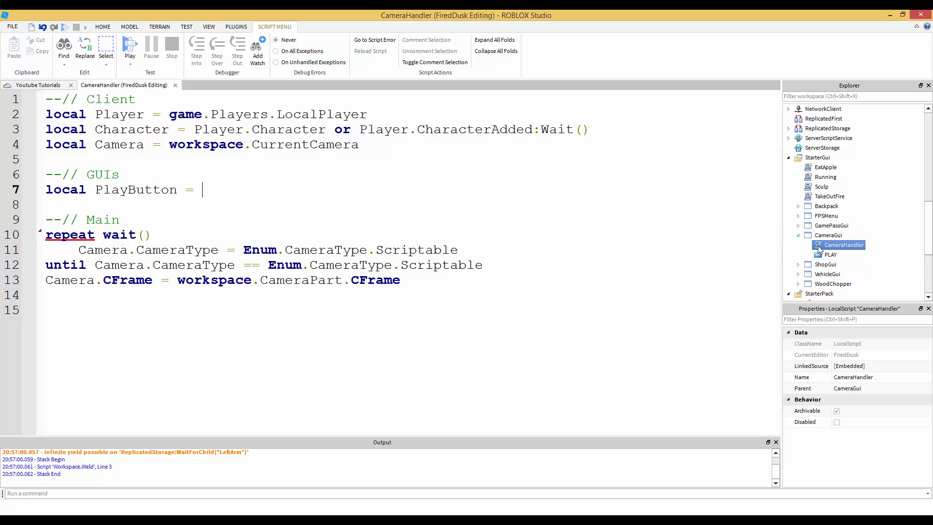
Check the PLAY button's name and finish line 7 referencing PLAY.
{"action": "left_click", "coordinate": [830, 255]}
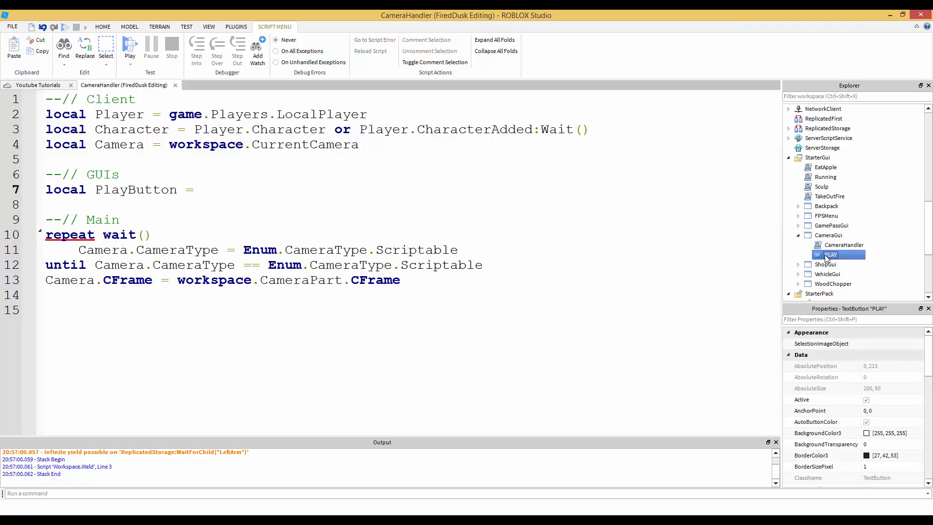
{"action": "left_click", "coordinate": [845, 244]}
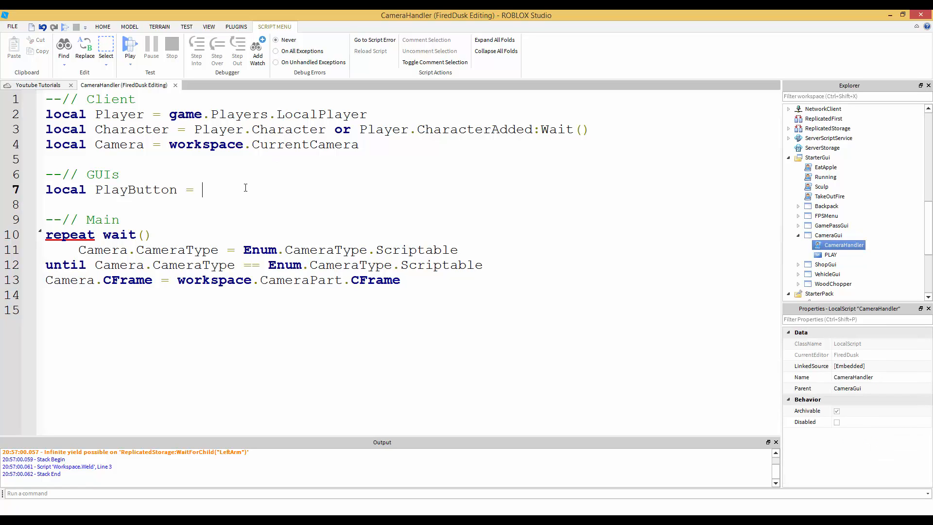
{"action": "type", "text": "script.Par"}
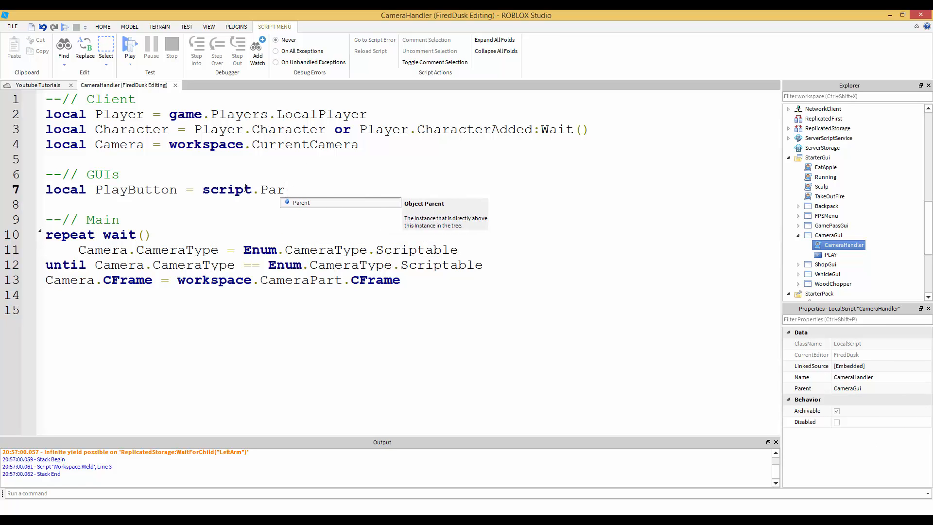
{"action": "key", "text": "Backspace"}
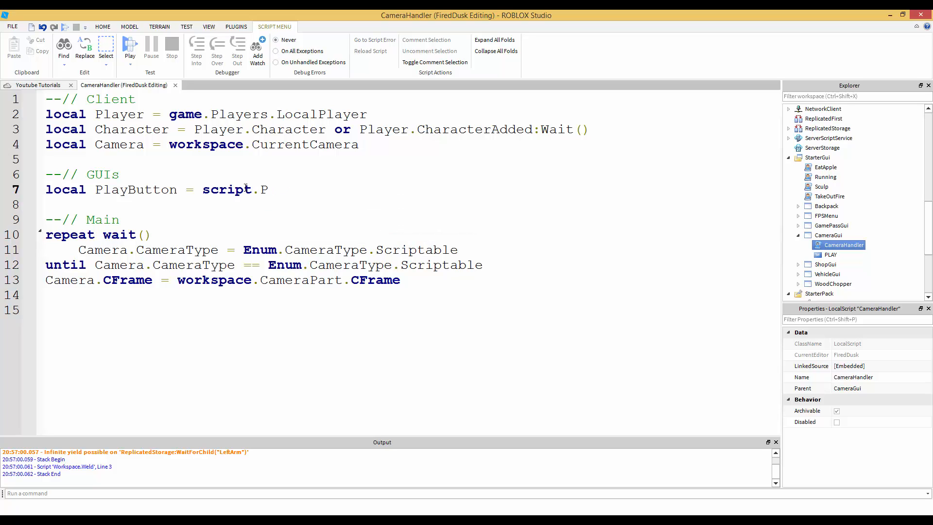
{"action": "type", "text": "LAY"}
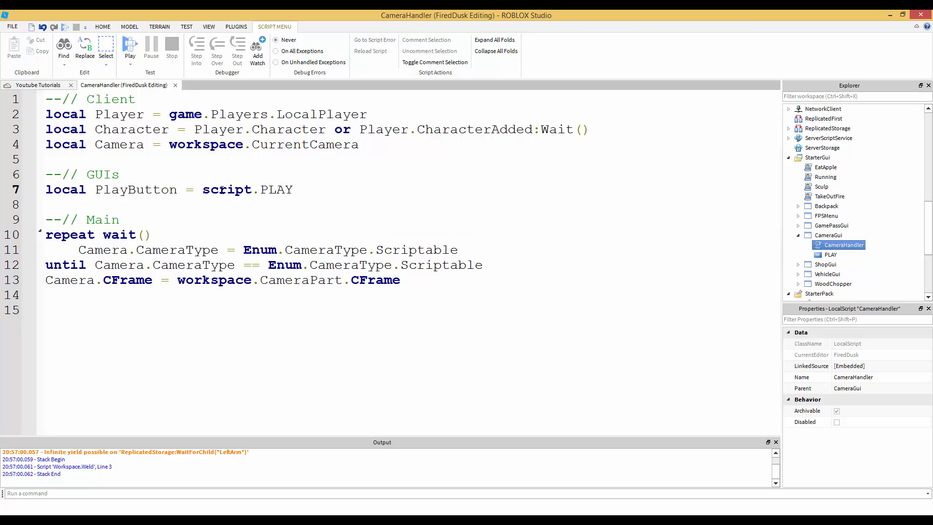
{"action": "double_click", "coordinate": [227, 189]}
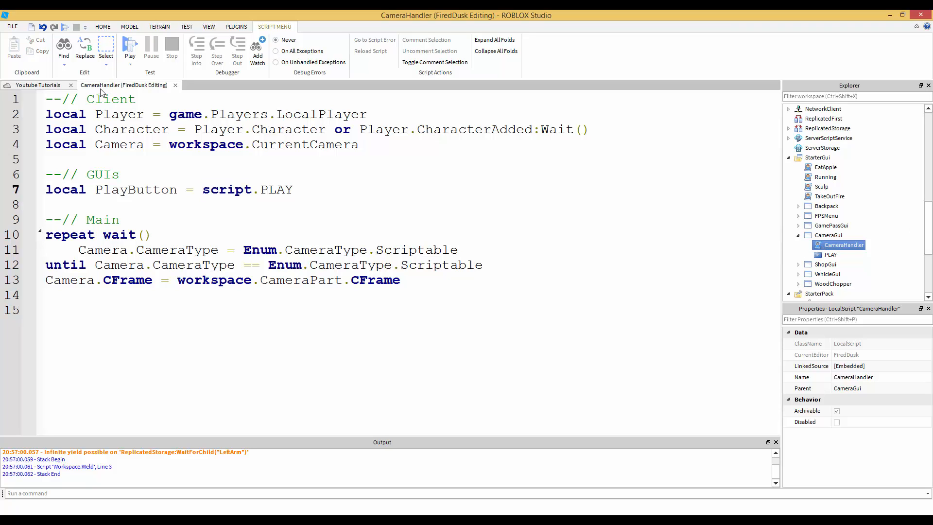
{"action": "double_click", "coordinate": [227, 189]}
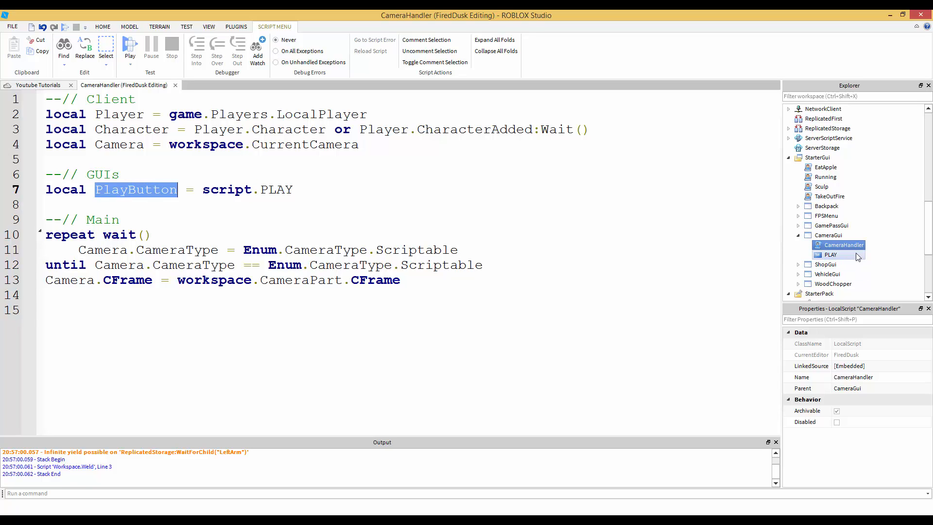
Draft a script.Parent.PLAY.MouseButton1Click line at line 15, then select and retype it.
{"action": "left_click", "coordinate": [831, 254]}
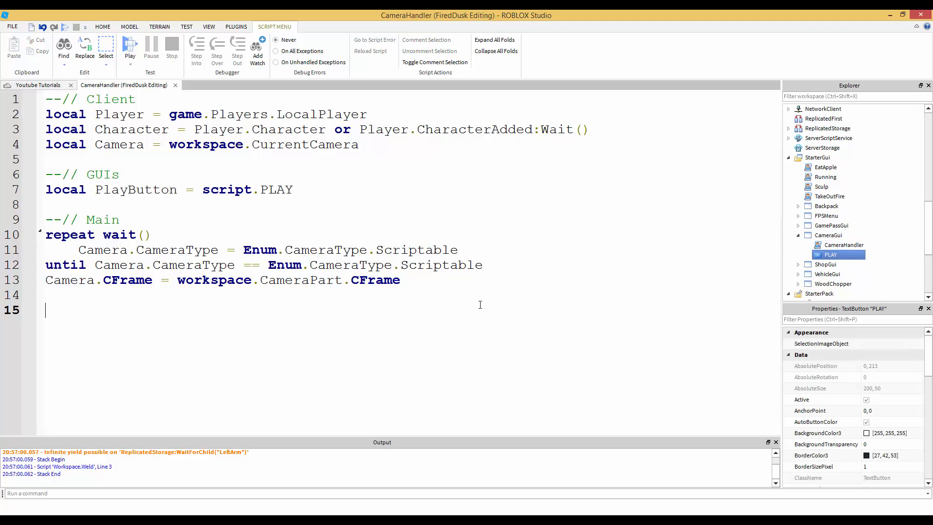
{"action": "type", "text": "script.Pa"}
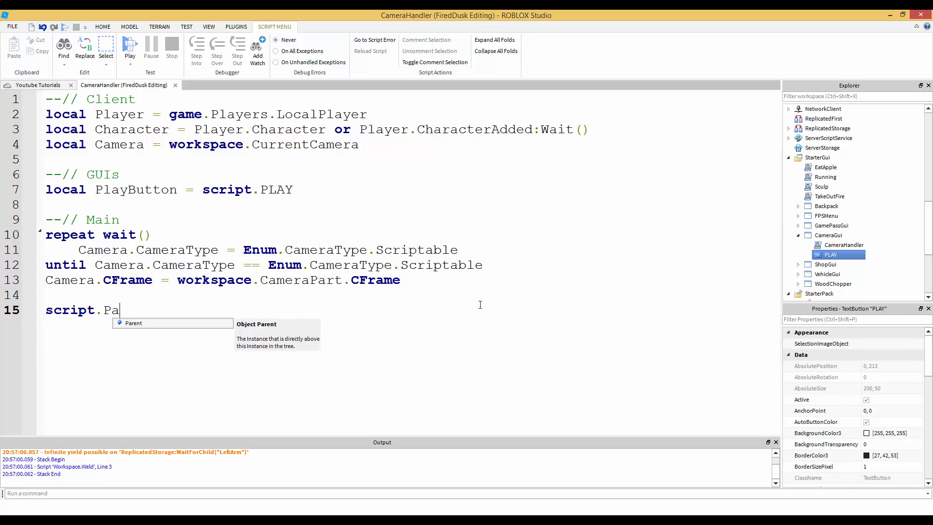
{"action": "type", "text": "rent.PLAY"}
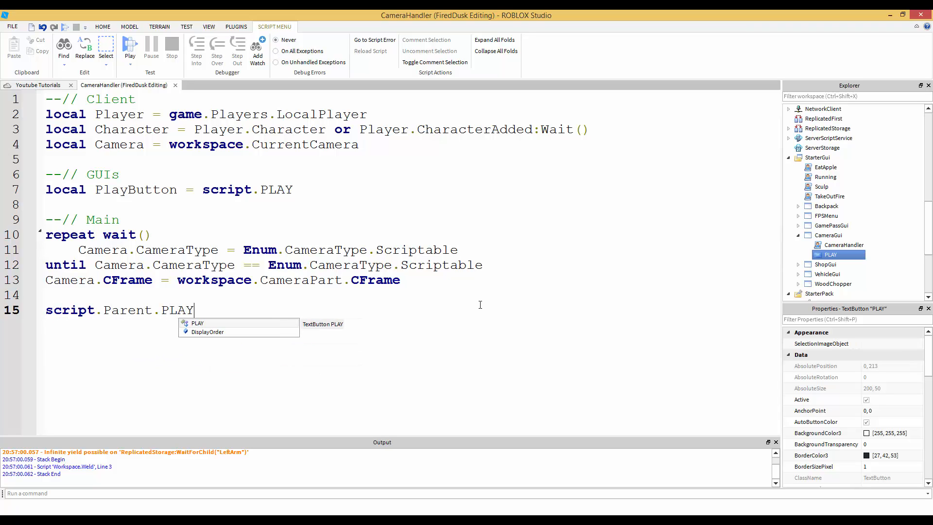
{"action": "type", "text": ".MouseButton1Click"}
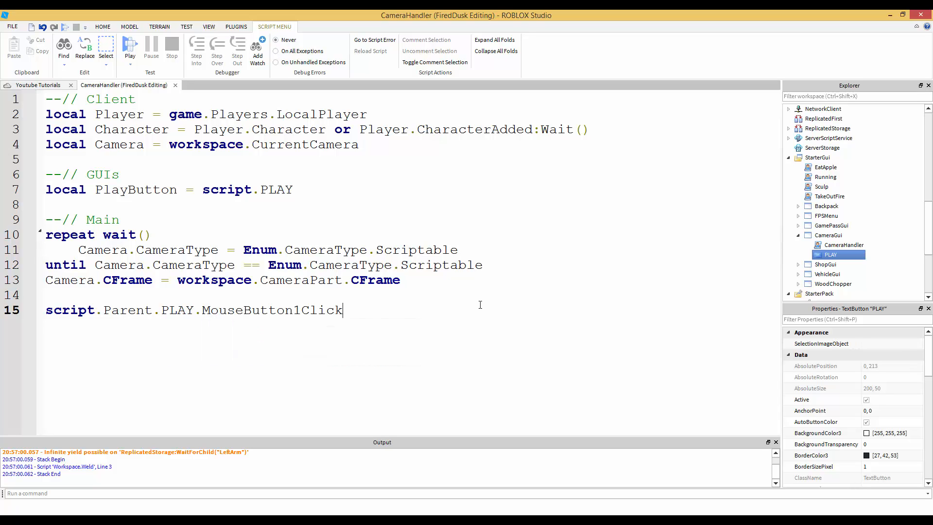
{"action": "mouse_move", "coordinate": [314, 203]}
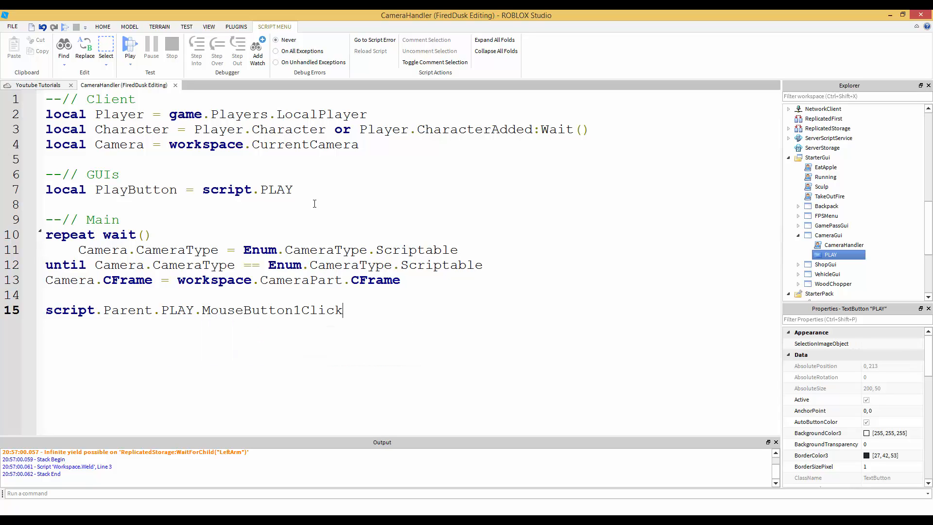
{"action": "double_click", "coordinate": [136, 189]}
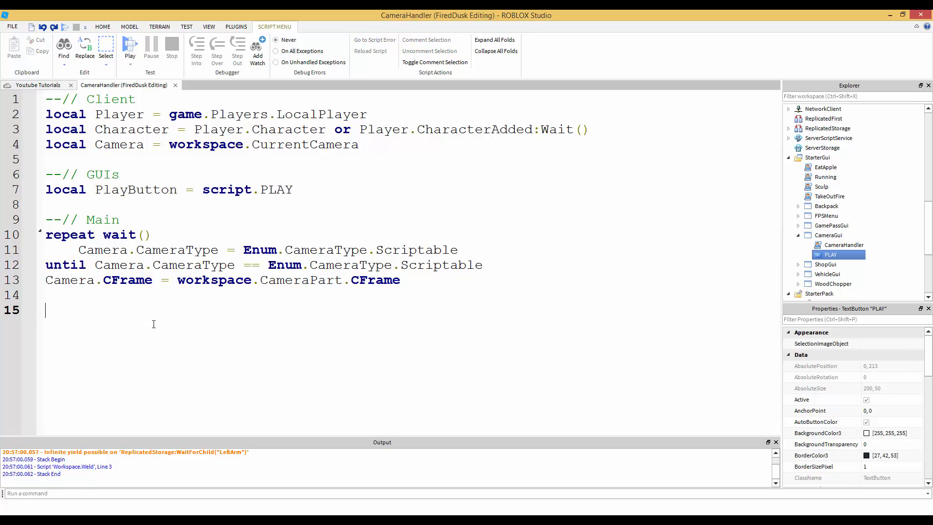
{"action": "type", "text": "script.Parent.PLAY.mo"}
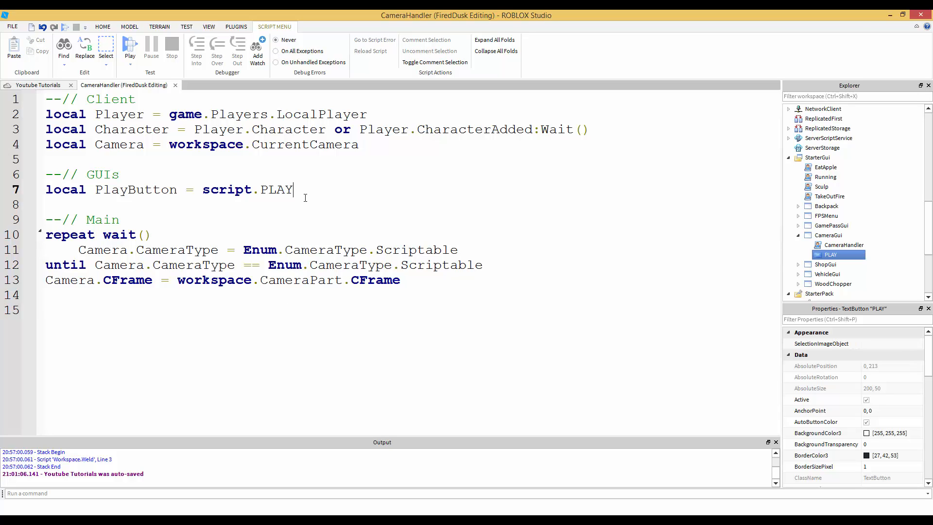
Edit line 7 to 'local PlayButton = script.Parent.PLAY', confirming CameraGui's layout in Explorer.
{"action": "double_click", "coordinate": [277, 189]}
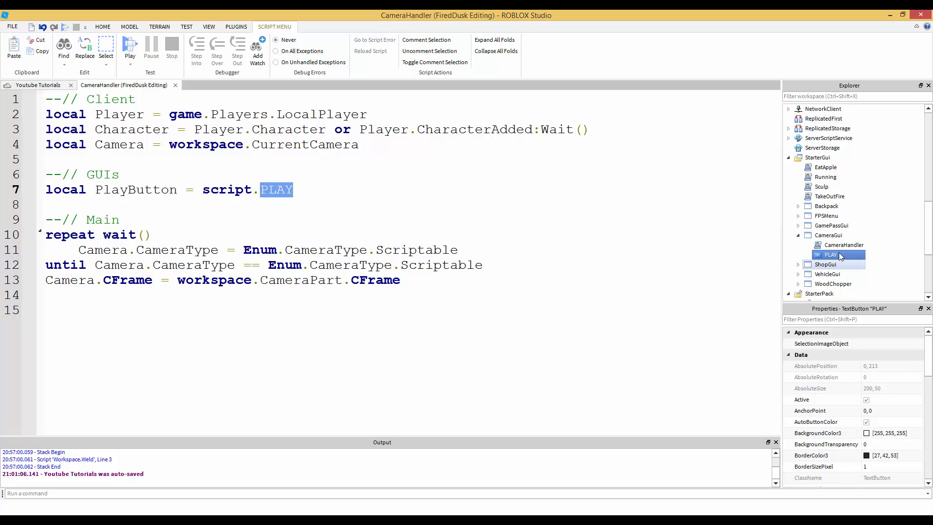
{"action": "left_click", "coordinate": [828, 235]}
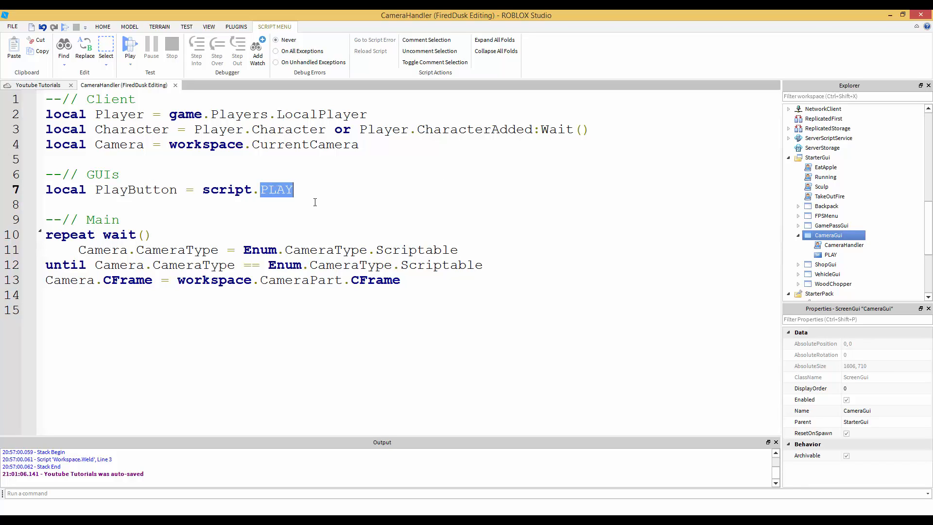
{"action": "type", "text": "Ca"}
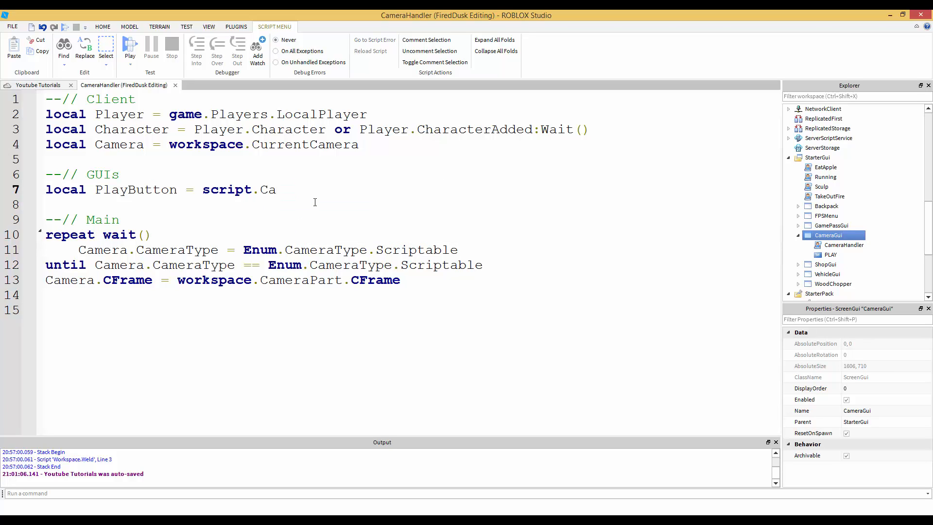
{"action": "type", "text": "me"}
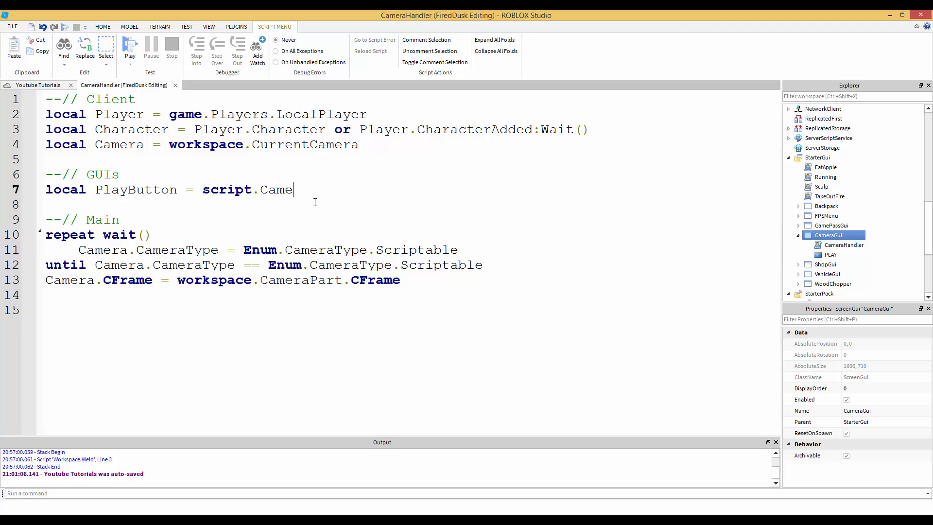
{"action": "type", "text": "Parent"}
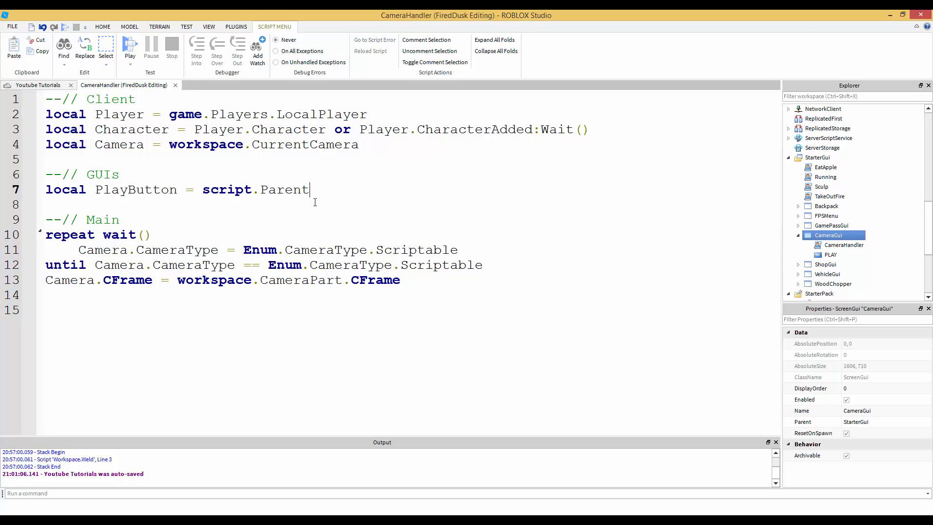
{"action": "type", "text": "."}
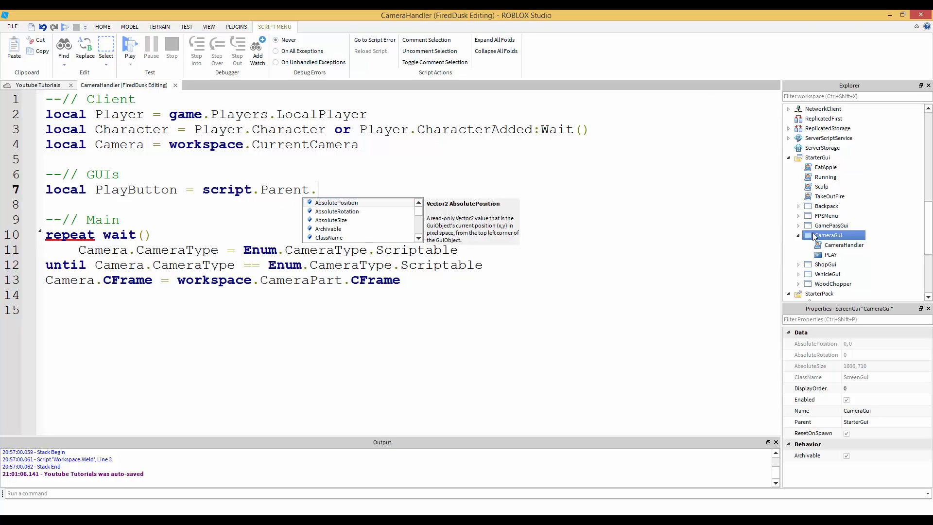
{"action": "left_click", "coordinate": [830, 255]}
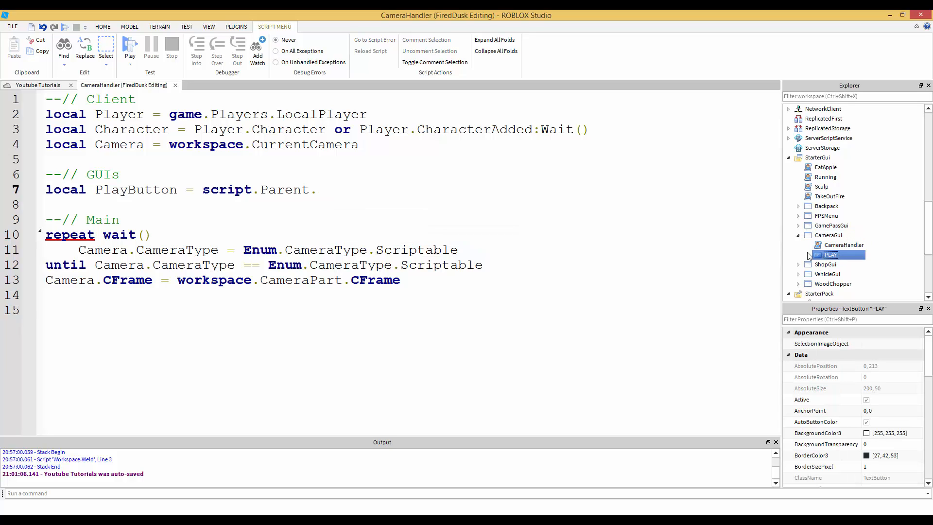
{"action": "type", "text": "PLAY"}
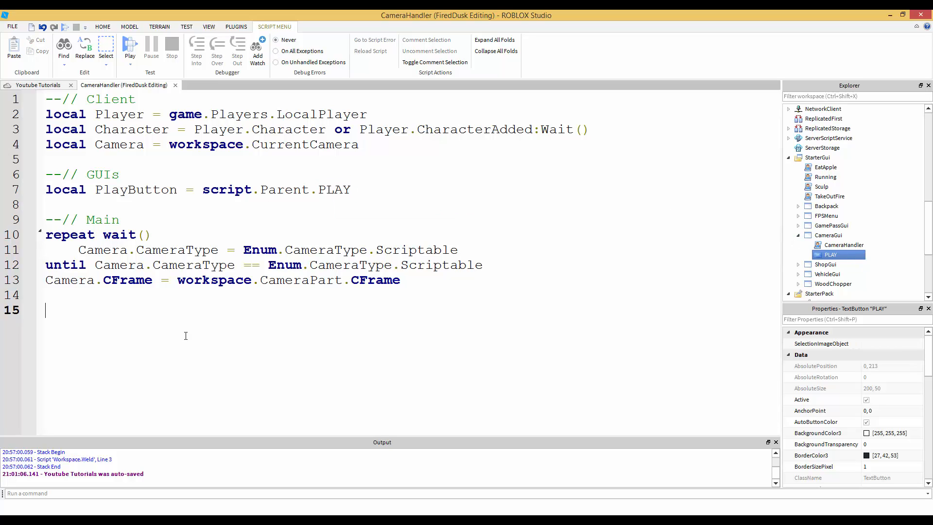
Write 'PlayButton.MouseButton1Click:Connect(function()' on line 15 and begin a comment inside.
{"action": "type", "text": "PlayButton.ous"}
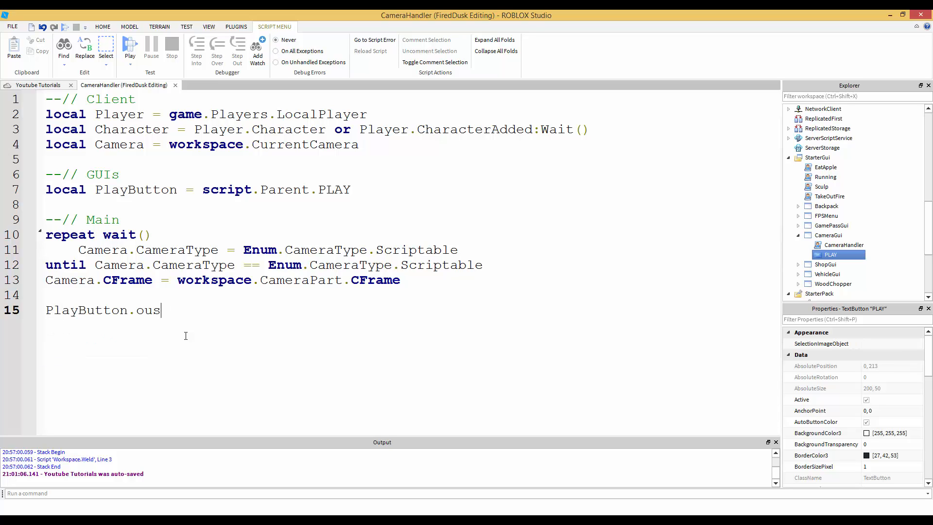
{"action": "type", "text": "MouseButton"}
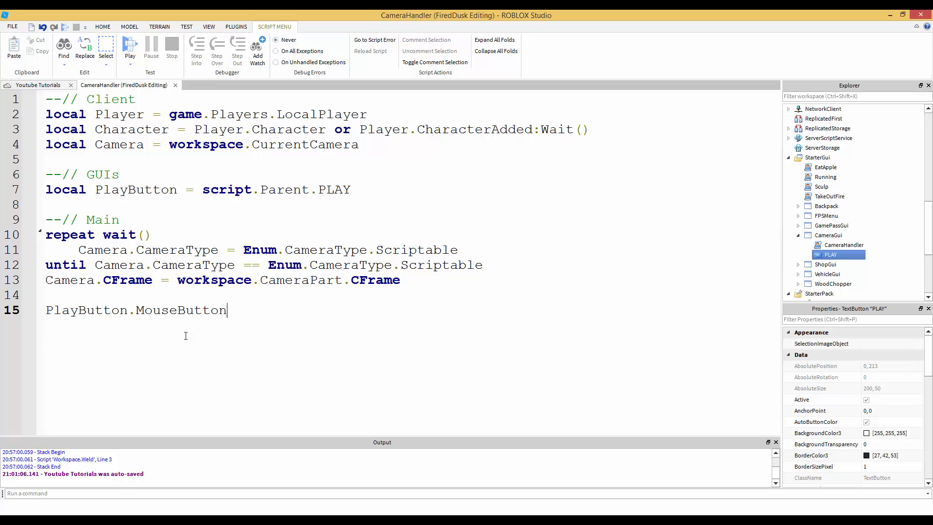
{"action": "type", "text": "1Clic"}
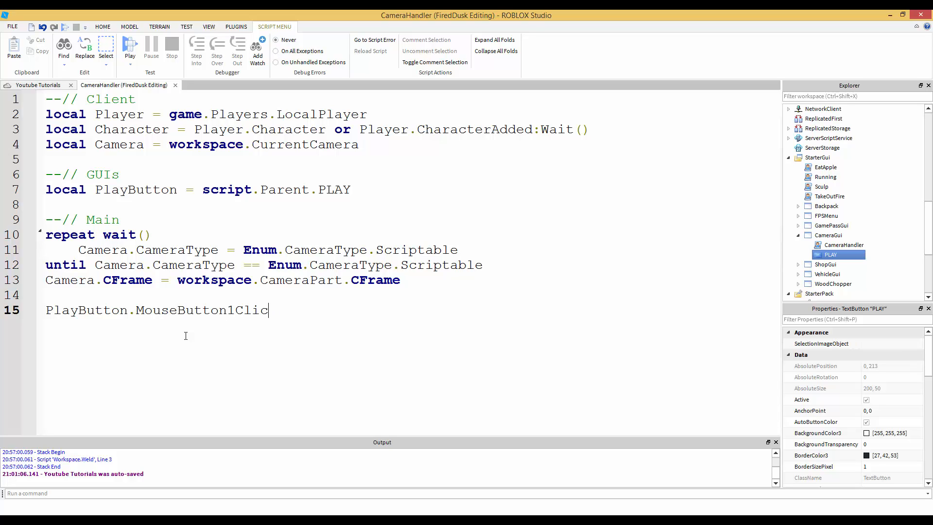
{"action": "type", "text": "k:Connect"}
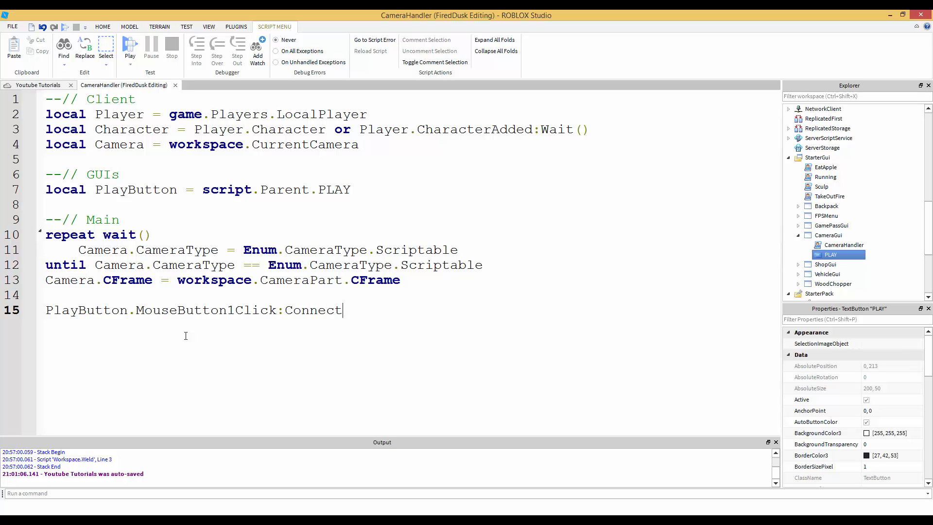
{"action": "type", "text": "(function()"}
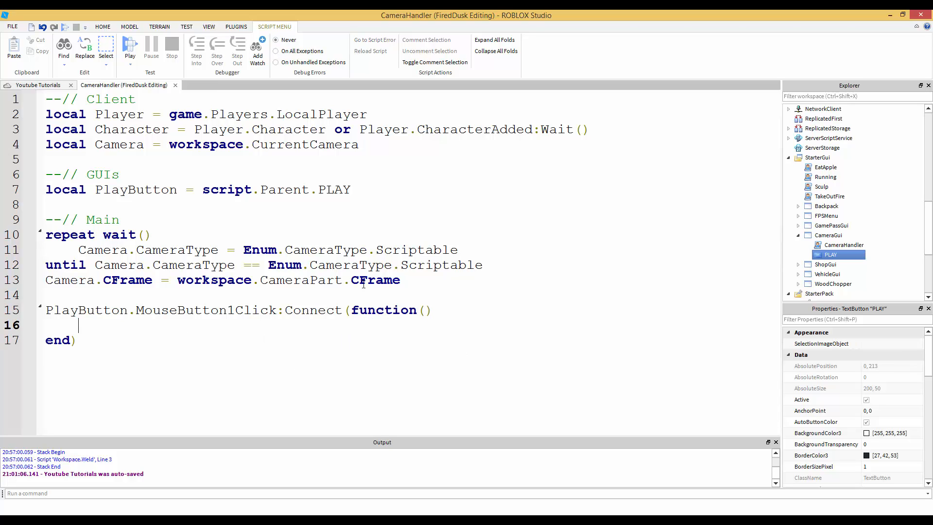
{"action": "mouse_move", "coordinate": [169, 327]}
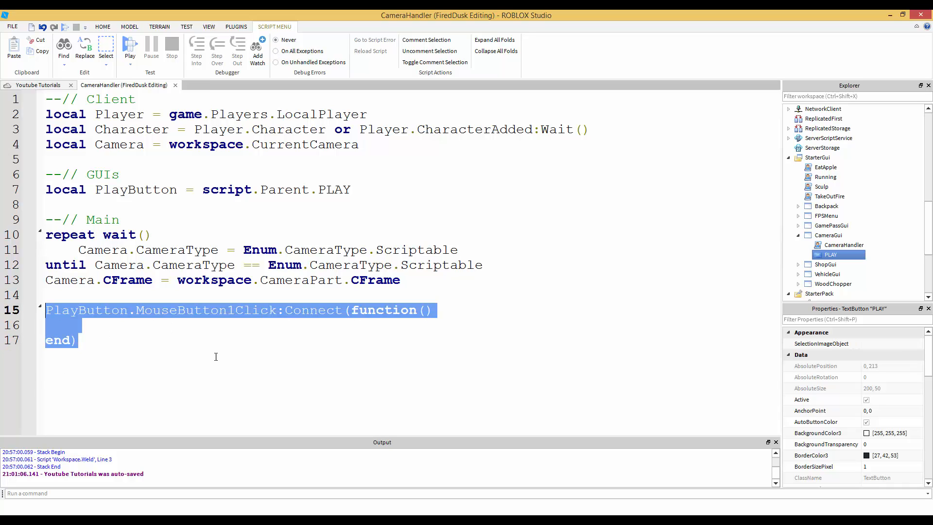
{"action": "type", "text": "--ru"}
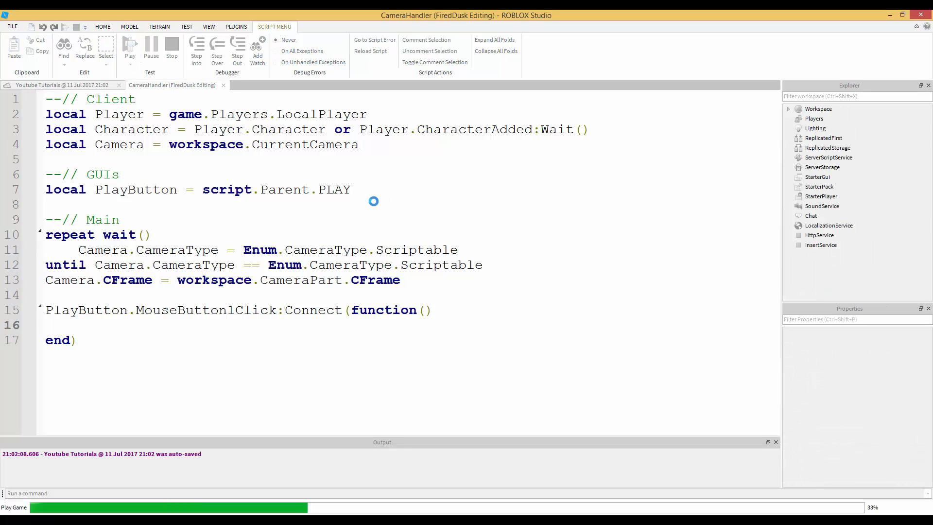
{"action": "mouse_move", "coordinate": [841, 140]}
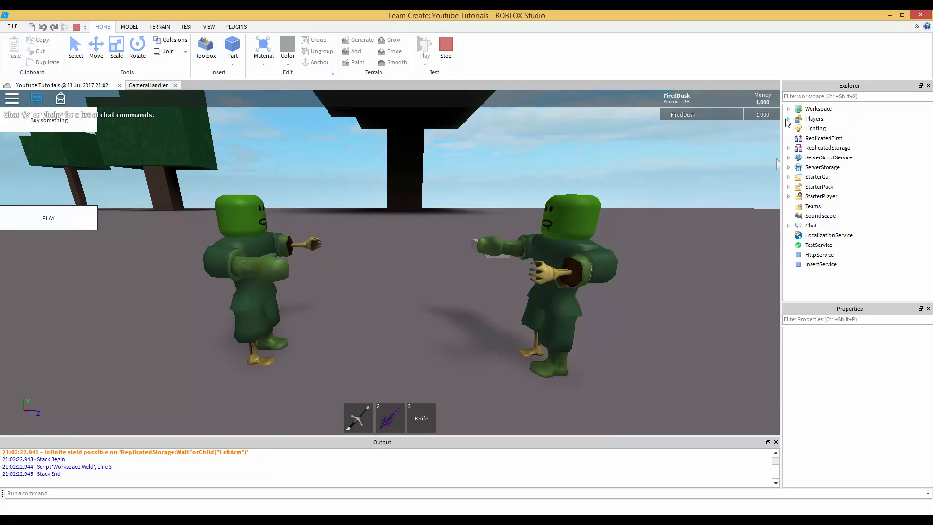
Expand Players and the player's CameraGui, check Camera's CameraType, then stop the test.
{"action": "left_click", "coordinate": [788, 118]}
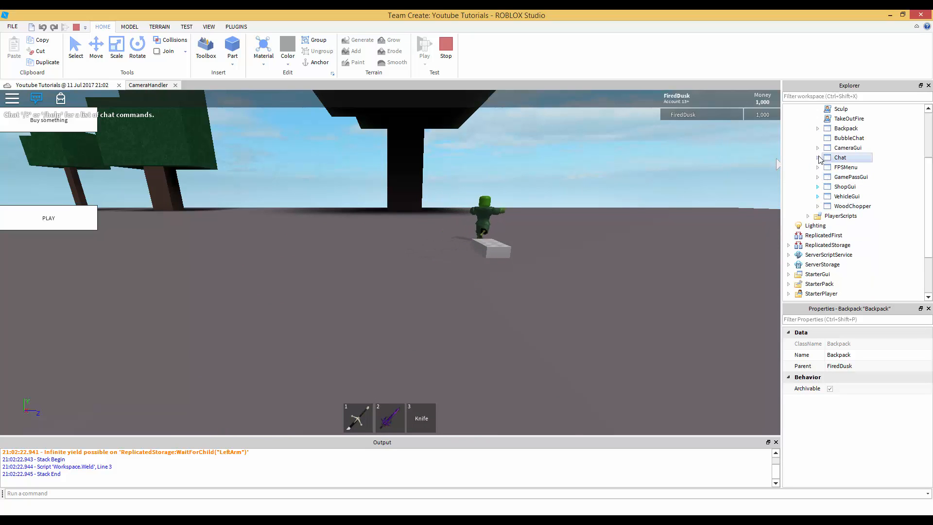
{"action": "left_click", "coordinate": [818, 148]}
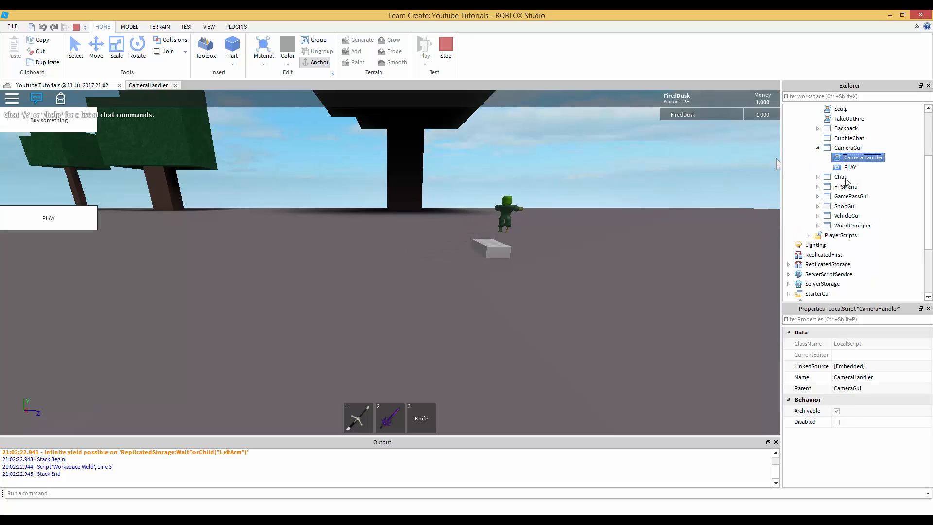
{"action": "left_click", "coordinate": [837, 421]}
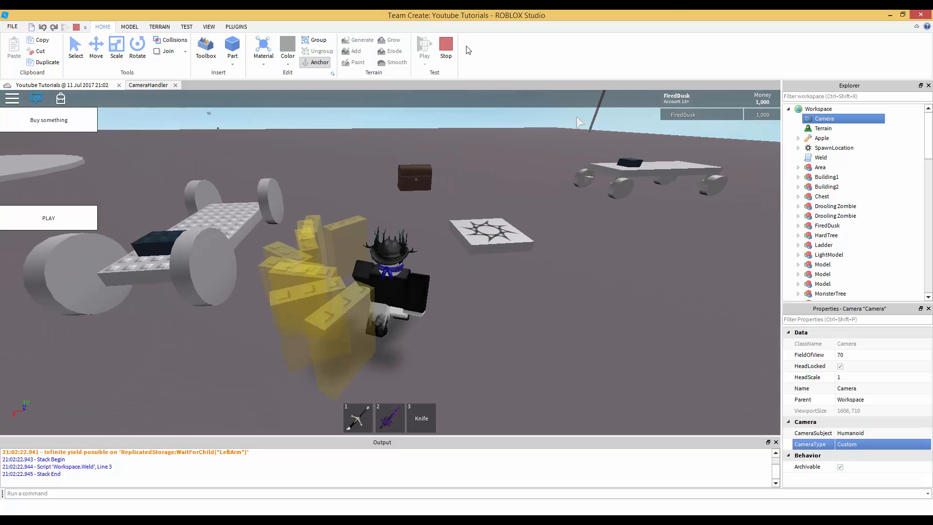
{"action": "left_click", "coordinate": [425, 46]}
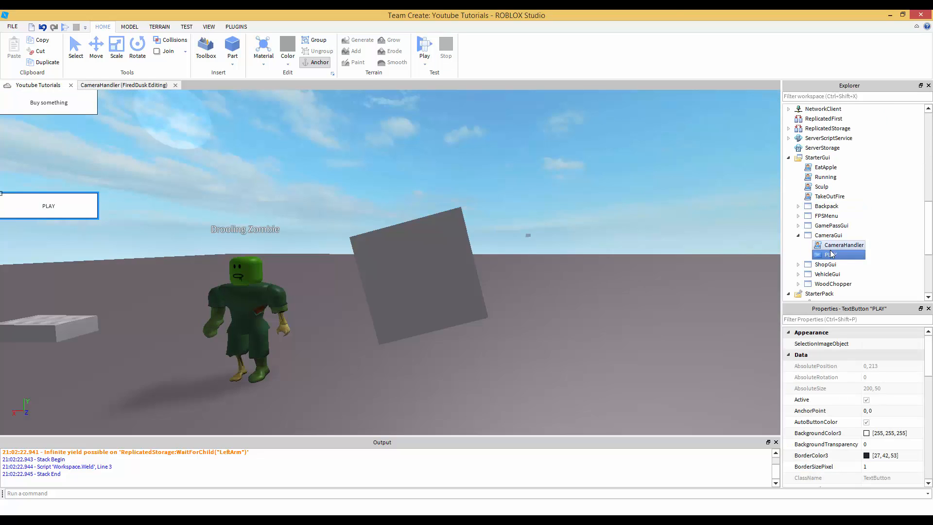
Inside the click handler on line 16, write Camera.CameraType = Custom.
{"action": "double_click", "coordinate": [844, 244]}
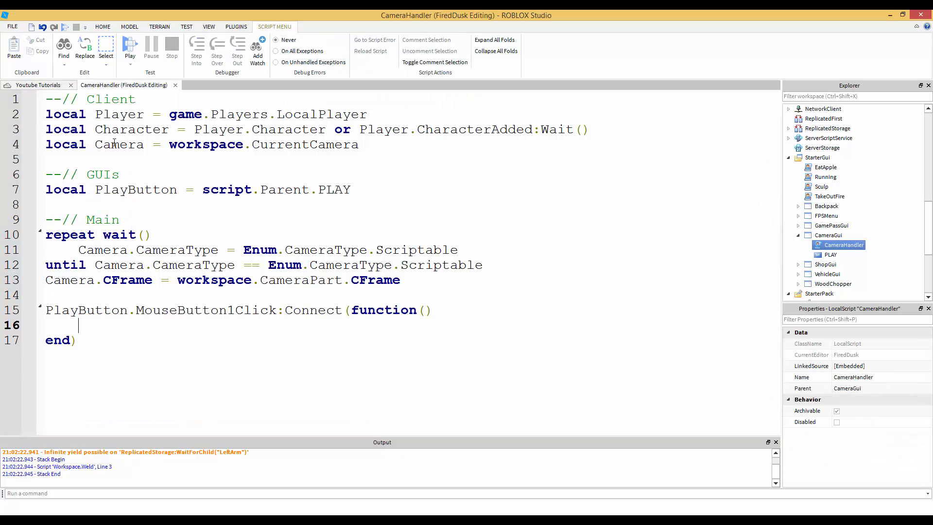
{"action": "left_click_drag", "start_coordinate": [45, 310], "coordinate": [75, 340]}
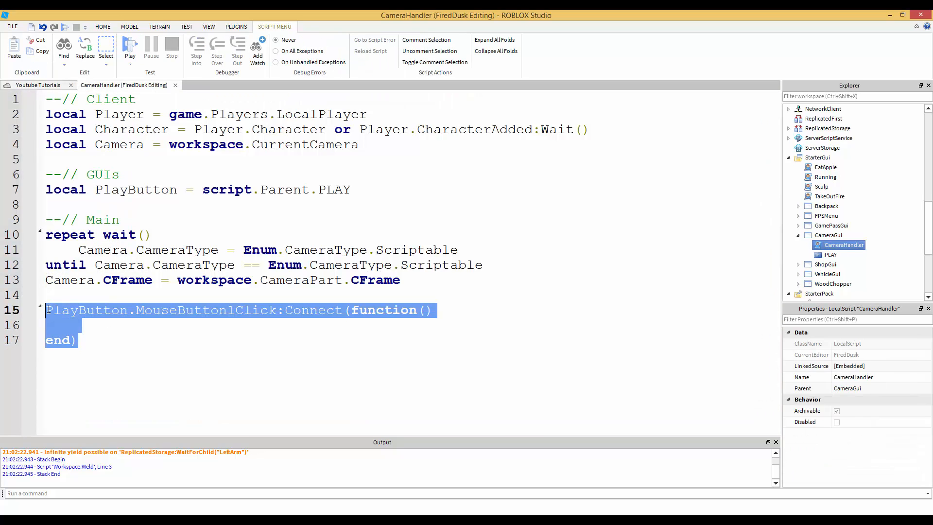
{"action": "left_click", "coordinate": [116, 328]}
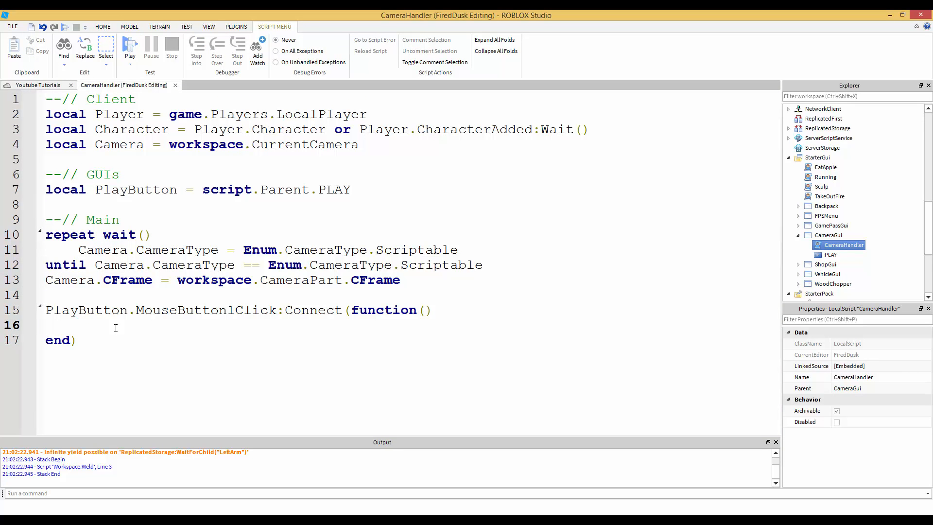
{"action": "type", "text": "Camera."}
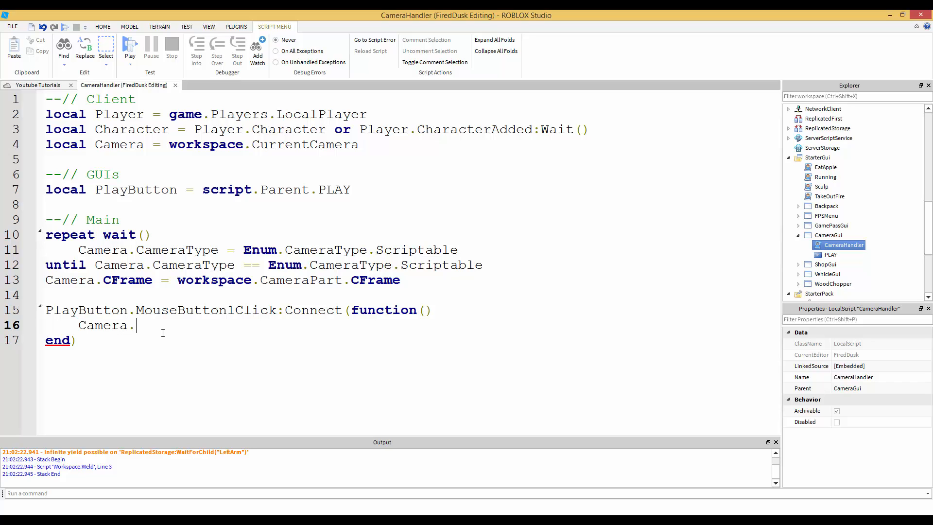
{"action": "type", "text": "Ca"}
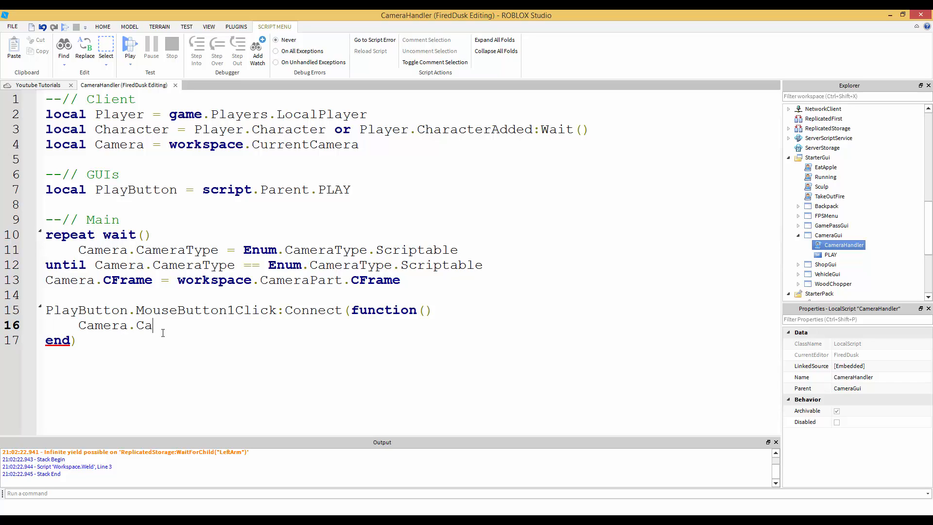
{"action": "type", "text": "me"}
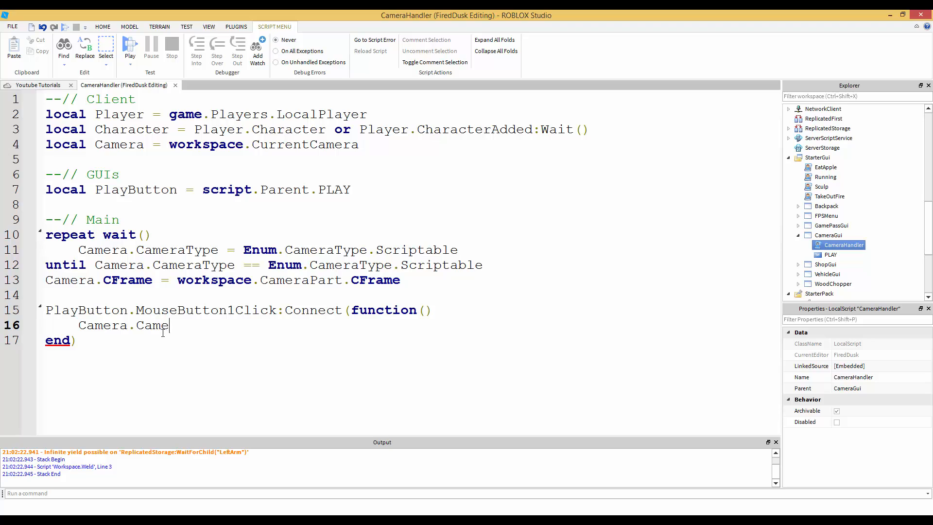
{"action": "type", "text": "raType"}
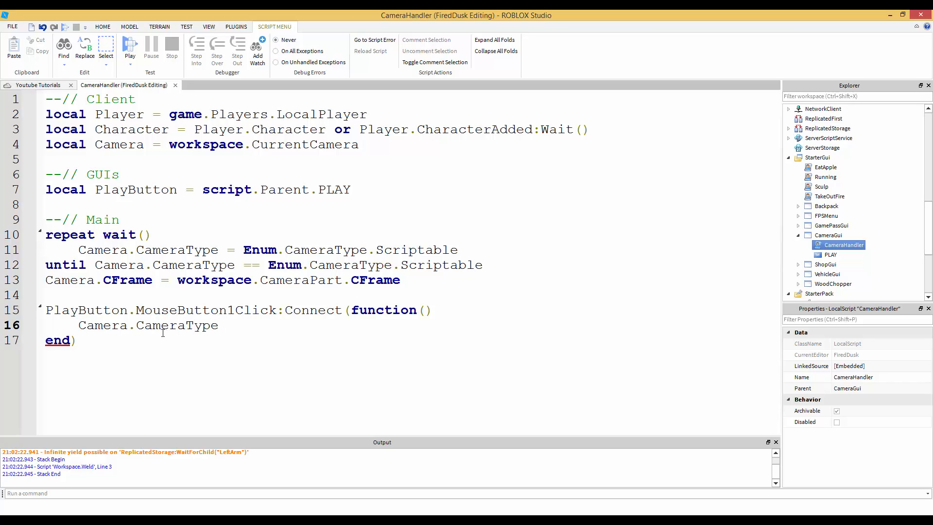
{"action": "type", "text": "= Enu"}
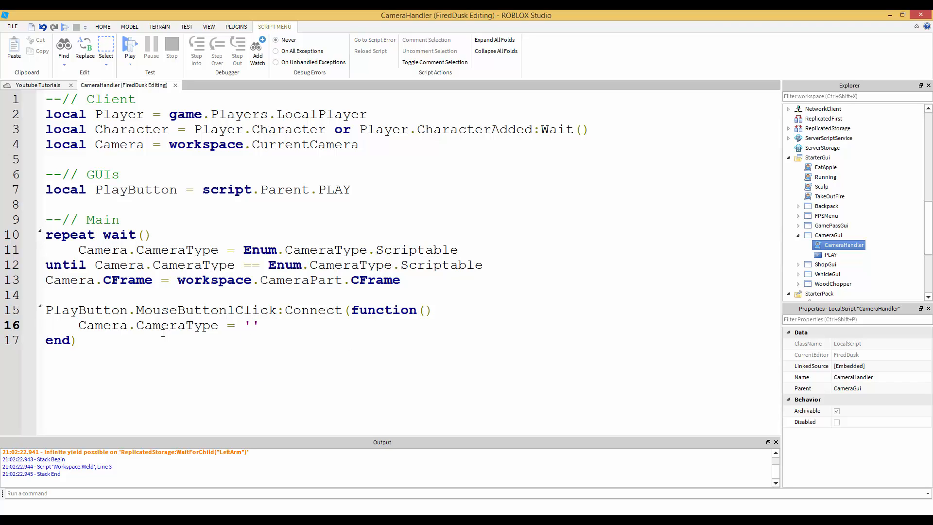
{"action": "type", "text": "Custo"}
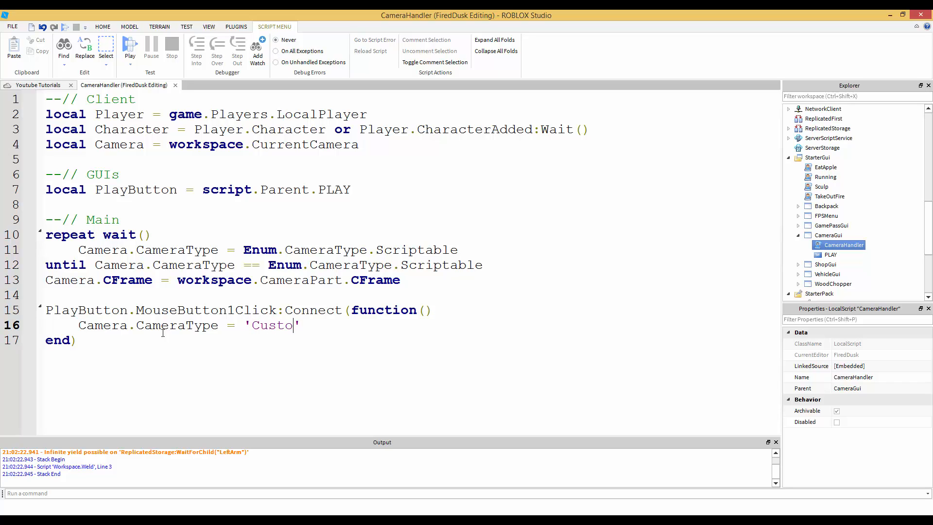
{"action": "type", "text": "m"}
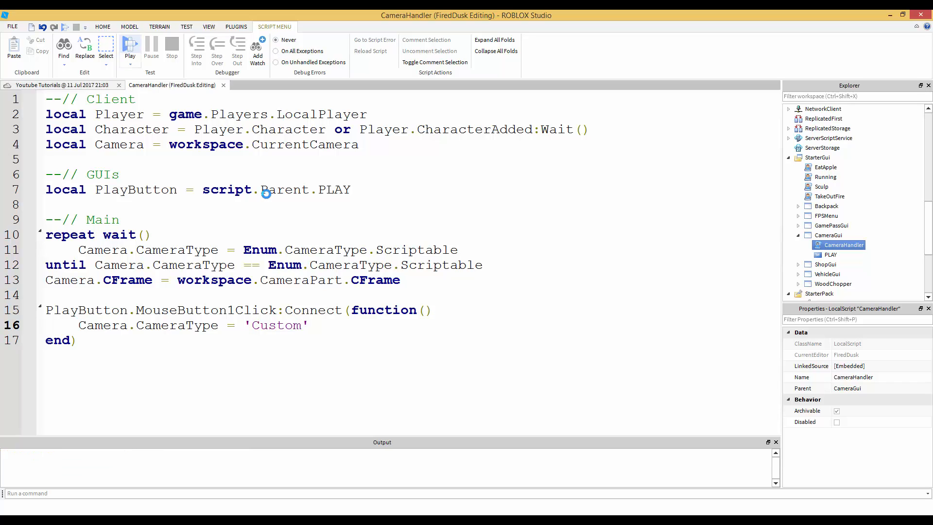
Start a playtest and press the game's PLAY button.
{"action": "left_click", "coordinate": [130, 48]}
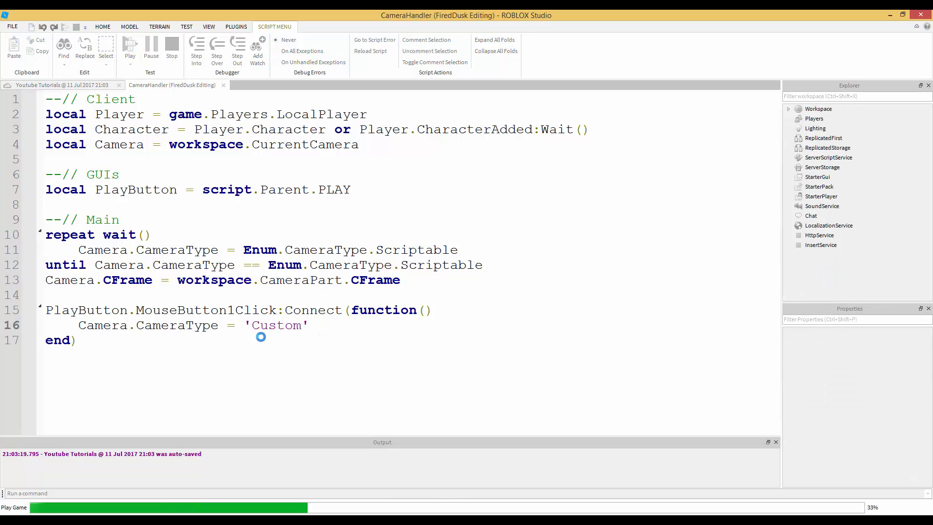
{"action": "left_click", "coordinate": [130, 49]}
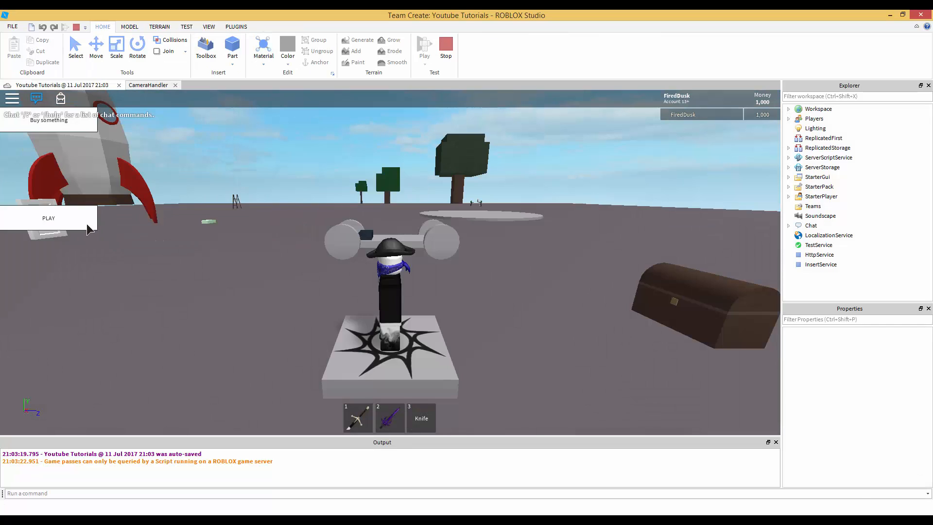
{"action": "left_click", "coordinate": [424, 47]}
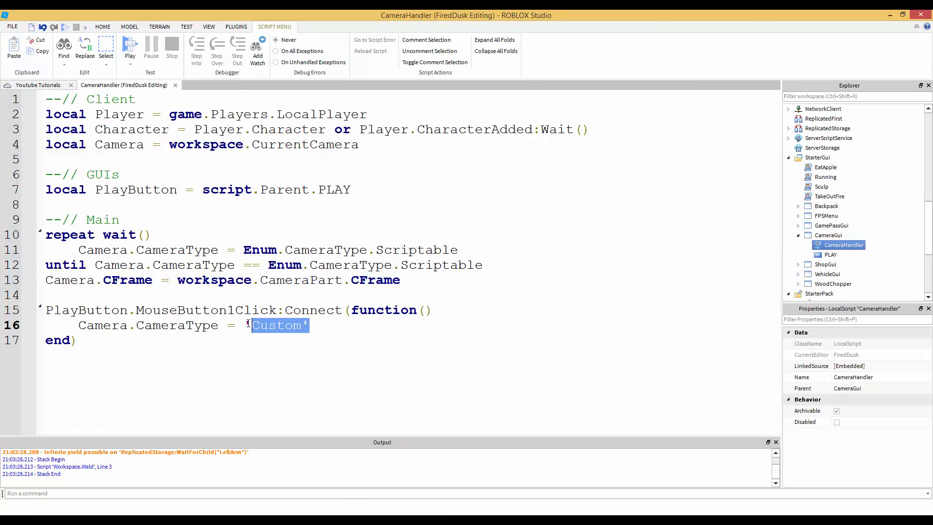
Replace 'Custom' on line 16 with Enum.CameraType.Custom, then launch a playtest.
{"action": "type", "text": "Enum"}
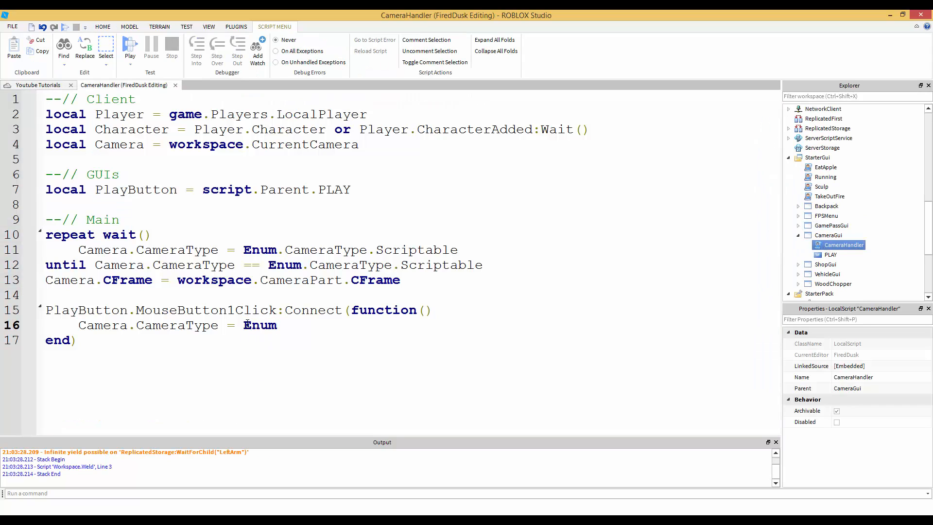
{"action": "type", "text": "."}
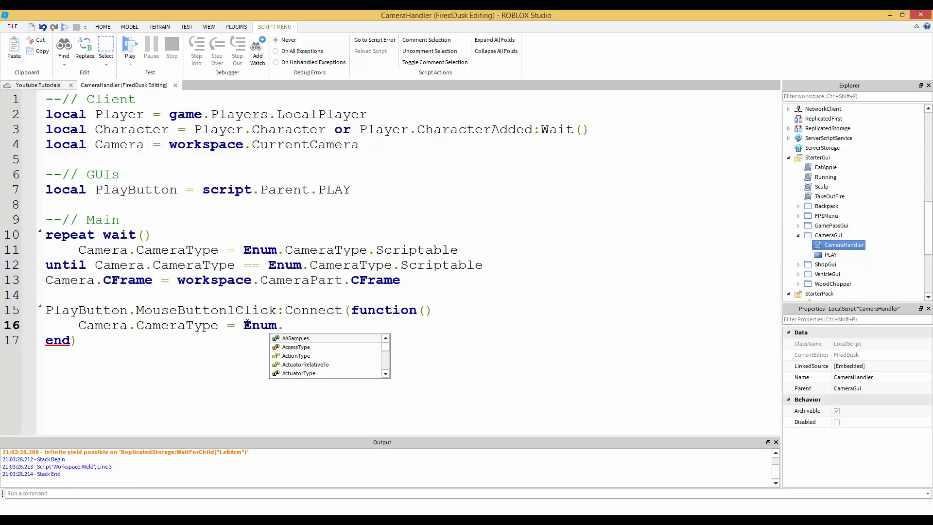
{"action": "type", "text": "Camer"}
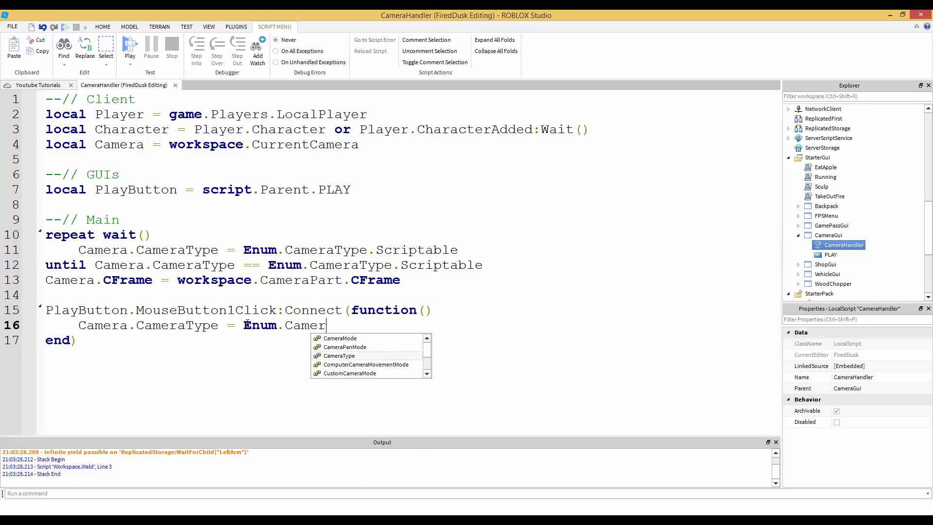
{"action": "type", "text": "aType.Custom"}
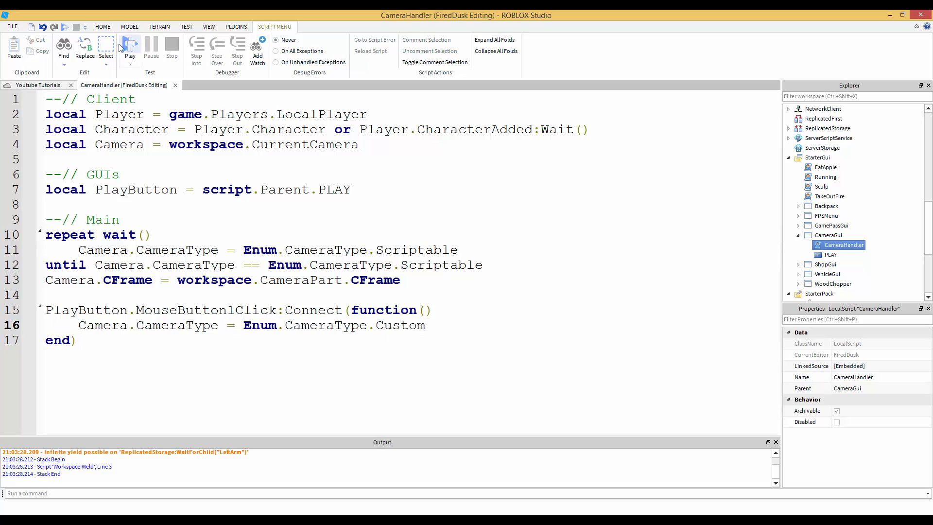
{"action": "left_click", "coordinate": [130, 48]}
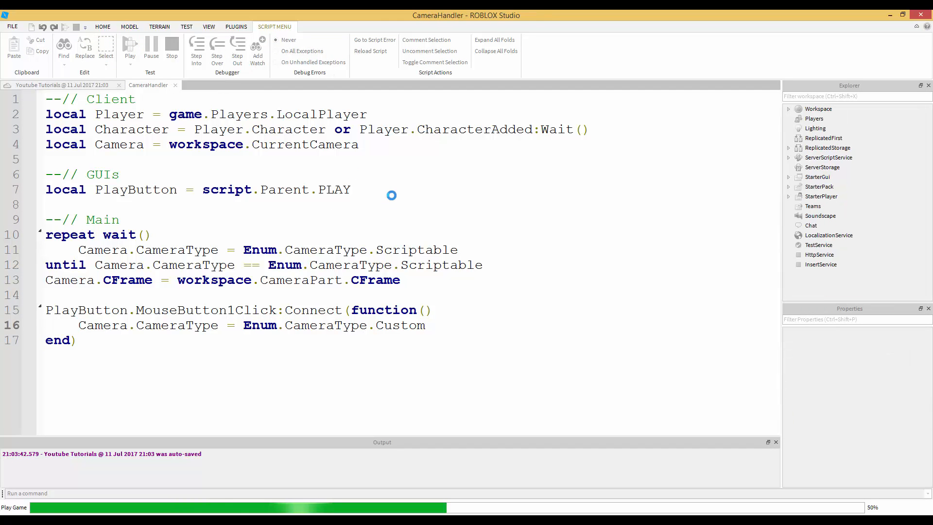
Press the in-game PLAY button, end the test, and reopen CameraHandler.
{"action": "left_click", "coordinate": [130, 48]}
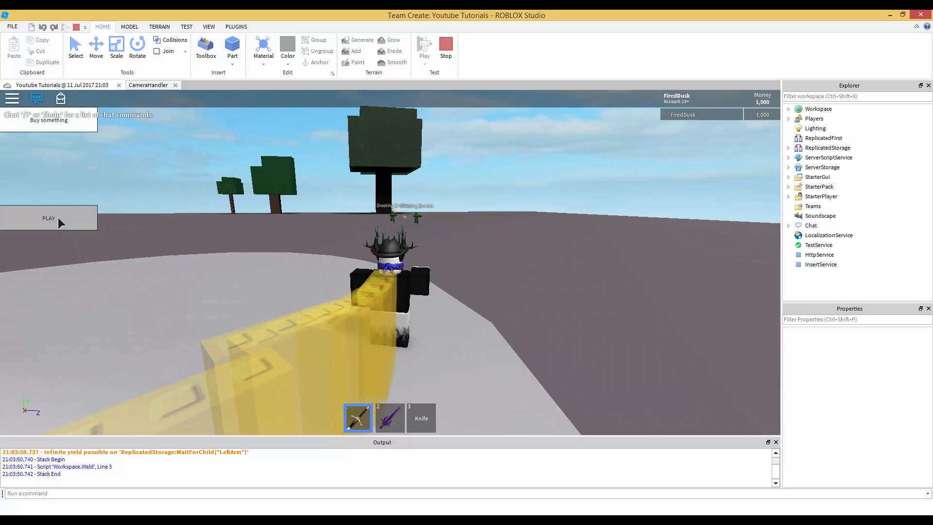
{"action": "left_click", "coordinate": [424, 47]}
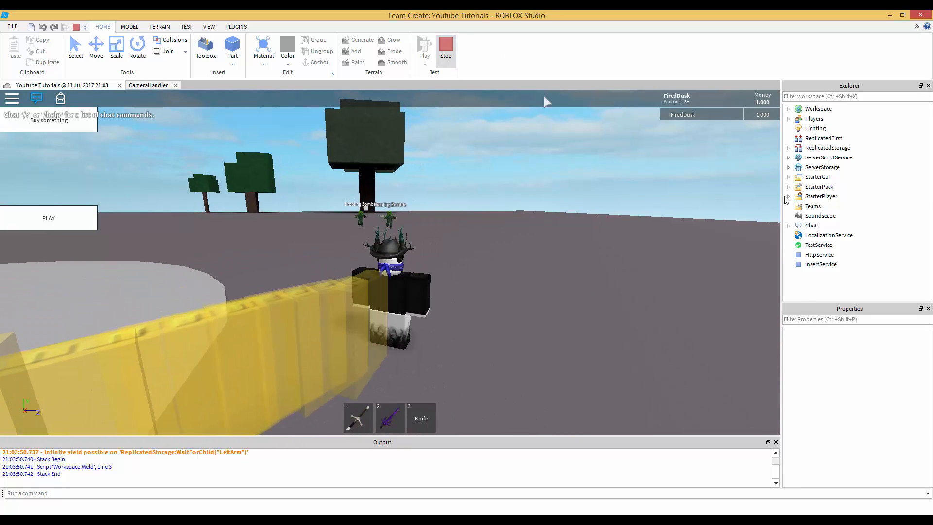
{"action": "double_click", "coordinate": [836, 244]}
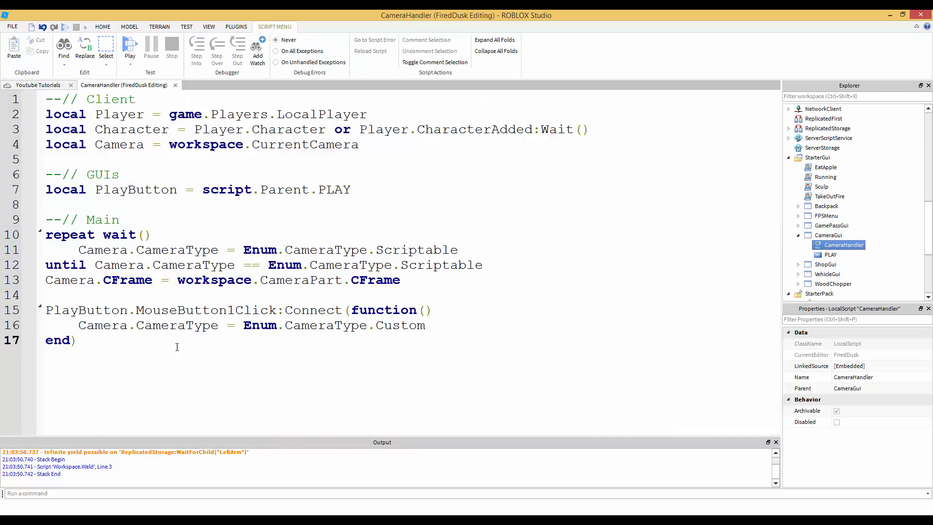
Add a new line after line 16 calling PlayButton:Destroy() in the click handler.
{"action": "key", "text": "enter"}
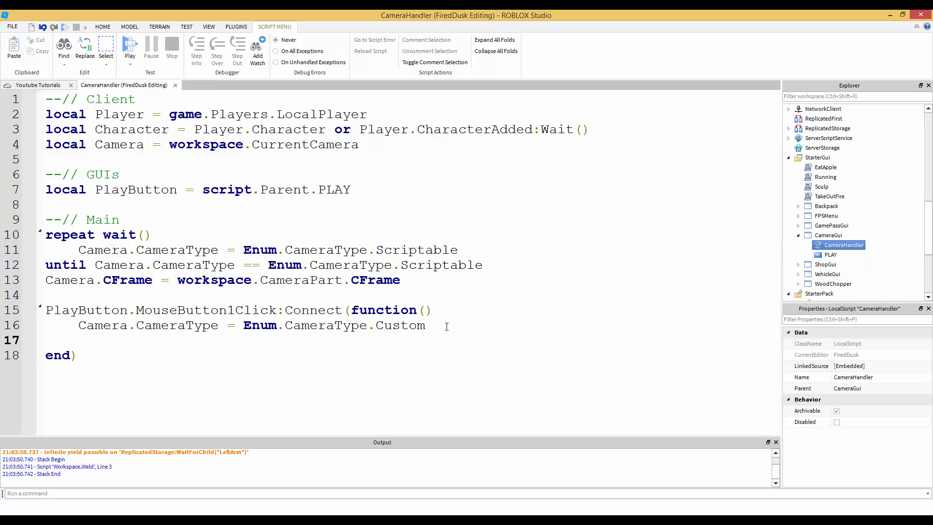
{"action": "type", "text": "PlayButton:D"}
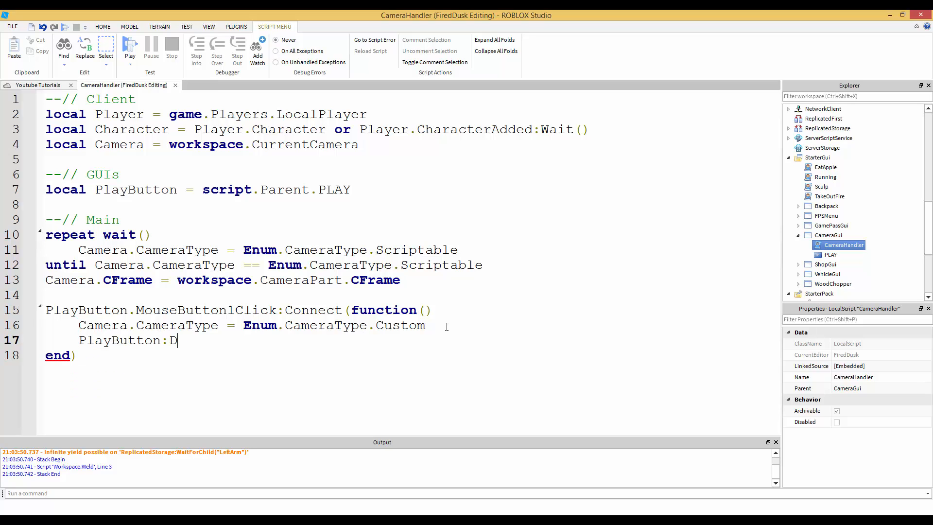
{"action": "type", "text": "estroy)"}
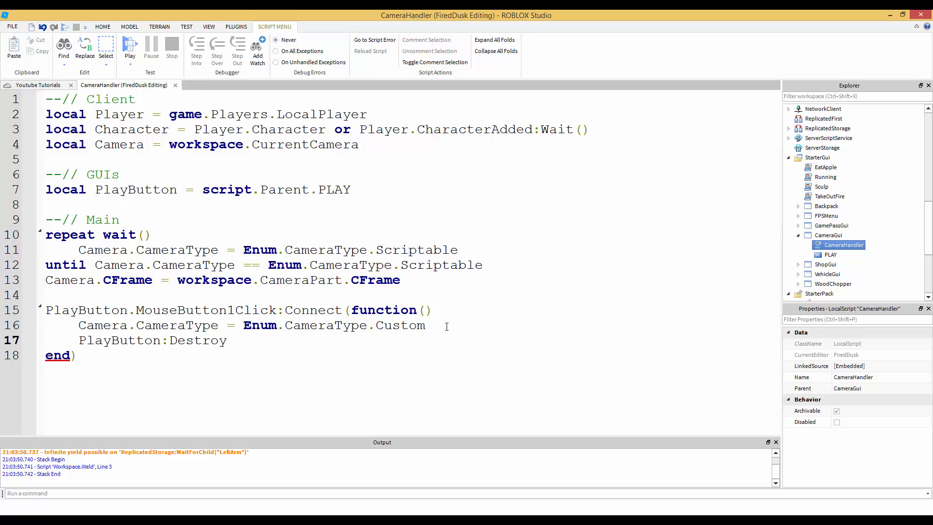
{"action": "type", "text": "()"}
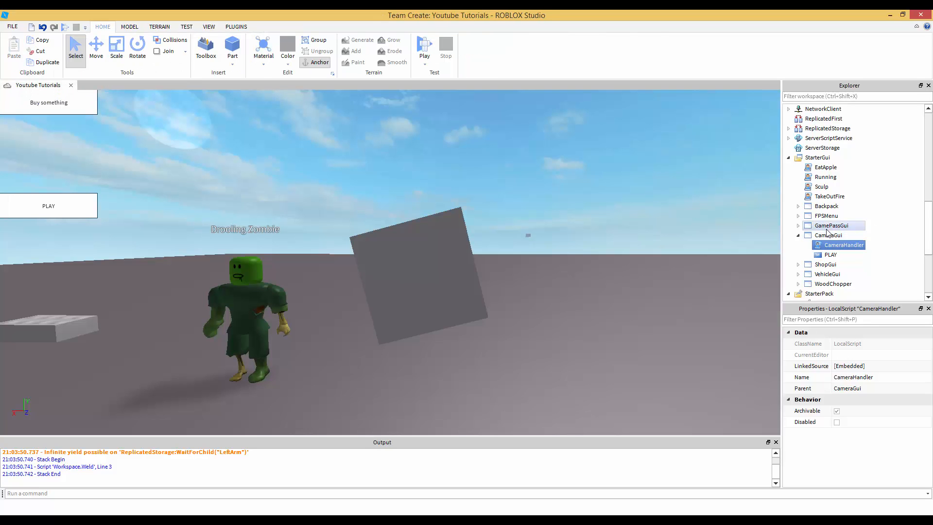
Insert a Frame into CameraGui, move the PLAY button inside it, and check PLAY's Position.
{"action": "right_click", "coordinate": [838, 244]}
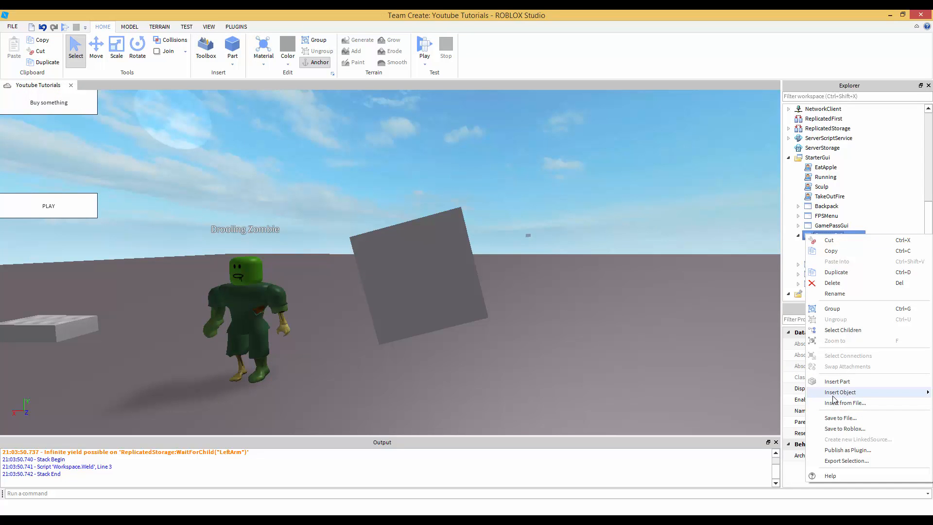
{"action": "left_click", "coordinate": [840, 391]}
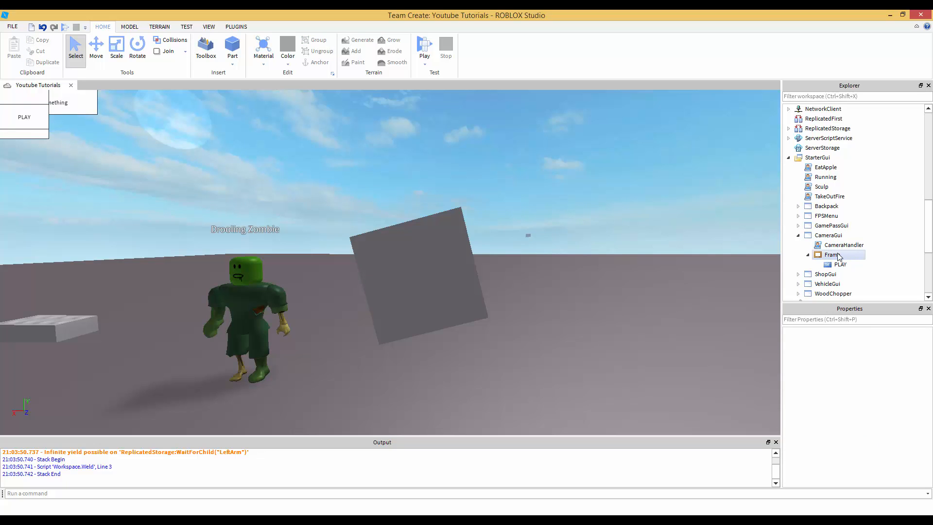
{"action": "left_click", "coordinate": [832, 255]}
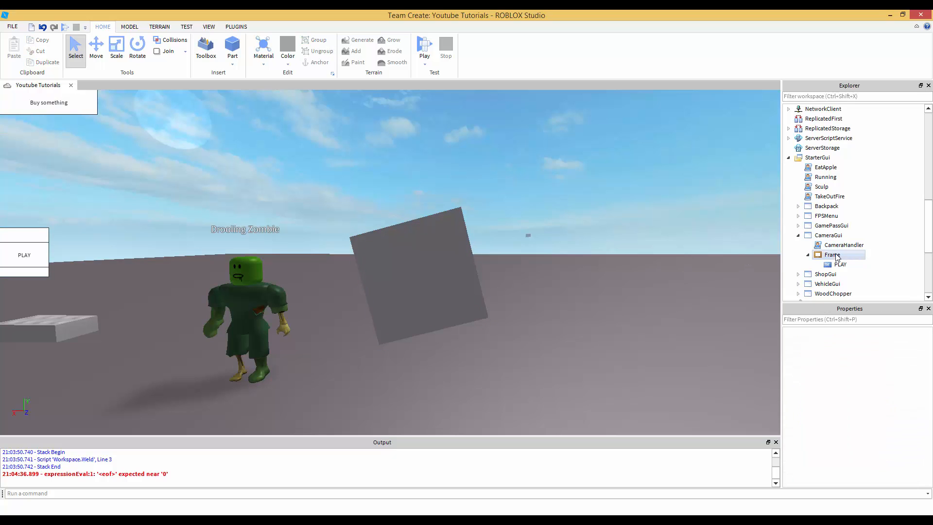
{"action": "left_click", "coordinate": [832, 254]}
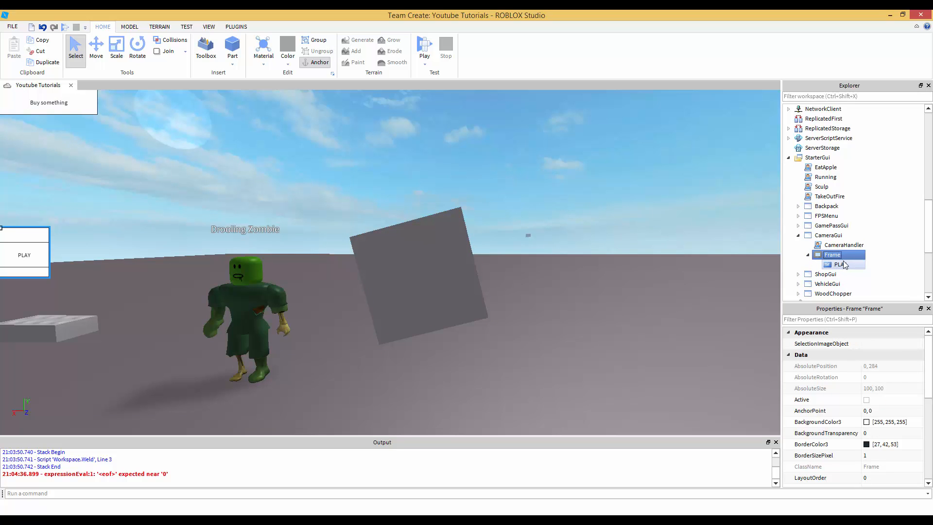
{"action": "left_click", "coordinate": [841, 265]}
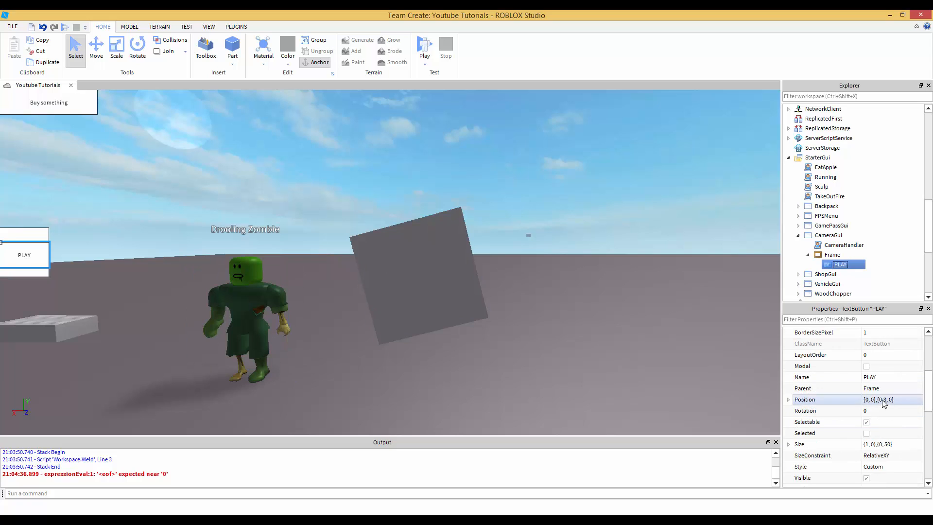
{"action": "left_click", "coordinate": [881, 400]}
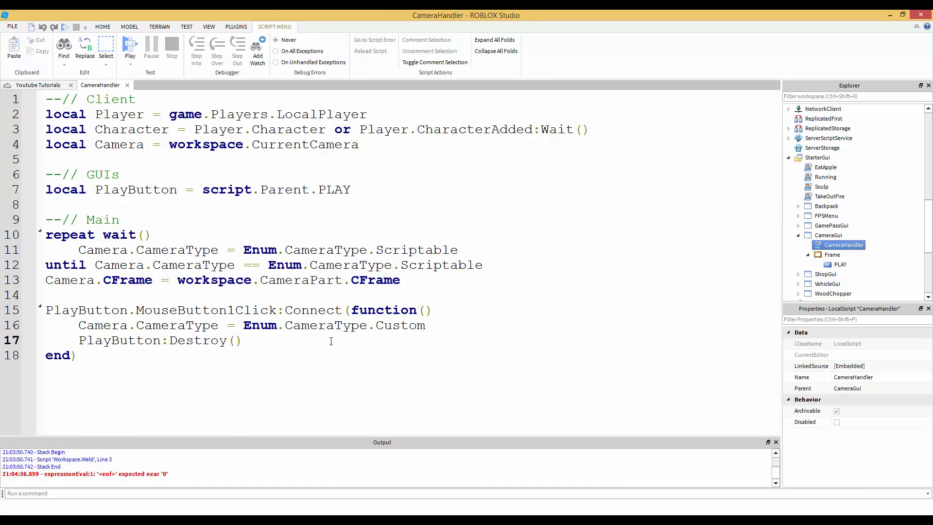
Review line 7's script.Parent path to the PLAY button.
{"action": "left_click", "coordinate": [243, 340]}
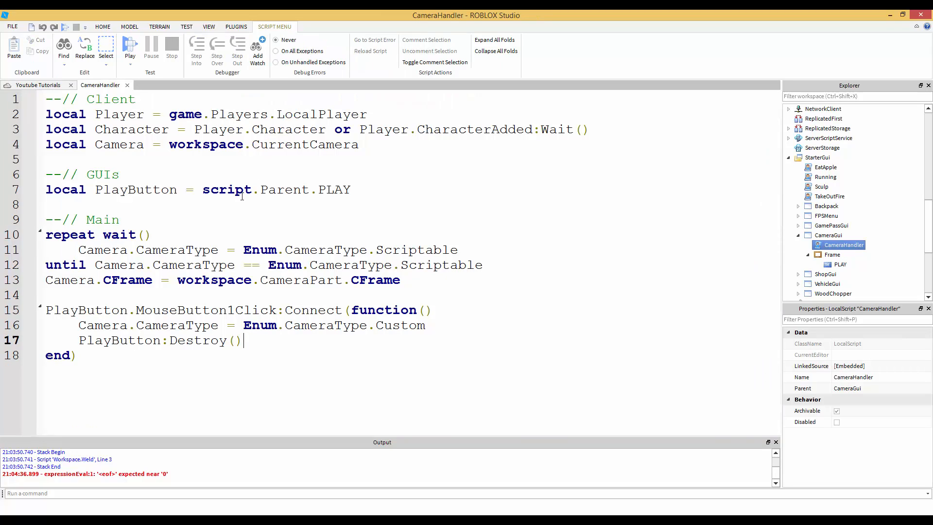
{"action": "left_click_drag", "start_coordinate": [213, 189], "coordinate": [351, 189]}
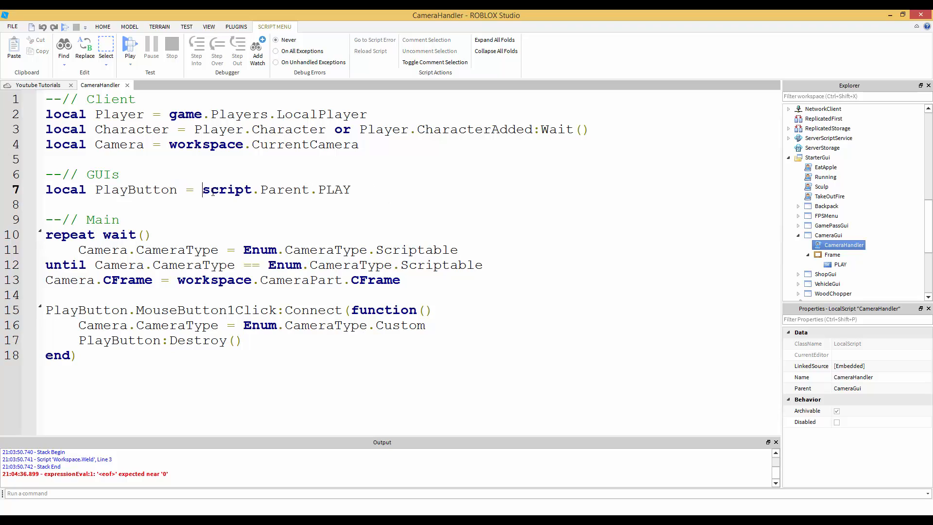
{"action": "double_click", "coordinate": [227, 189]}
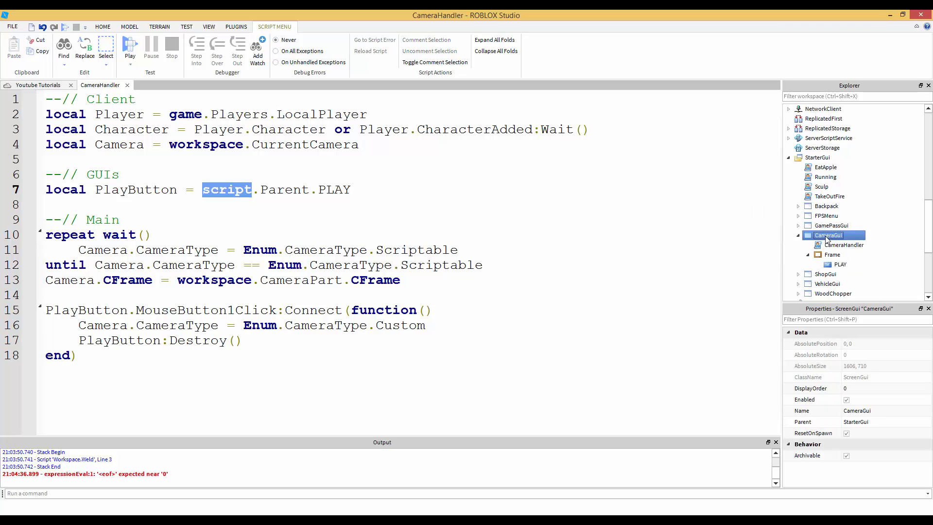
Select CameraGui's Frame and the PLAY button, then start renaming the frame to PLAY.
{"action": "left_click", "coordinate": [832, 254]}
{"action": "type", "text": "PLAY"}
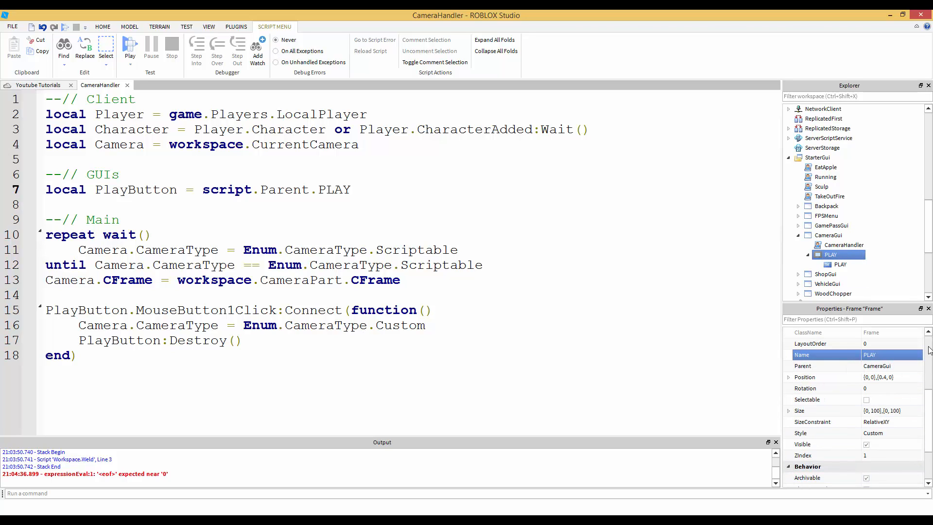
{"action": "left_click", "coordinate": [841, 264]}
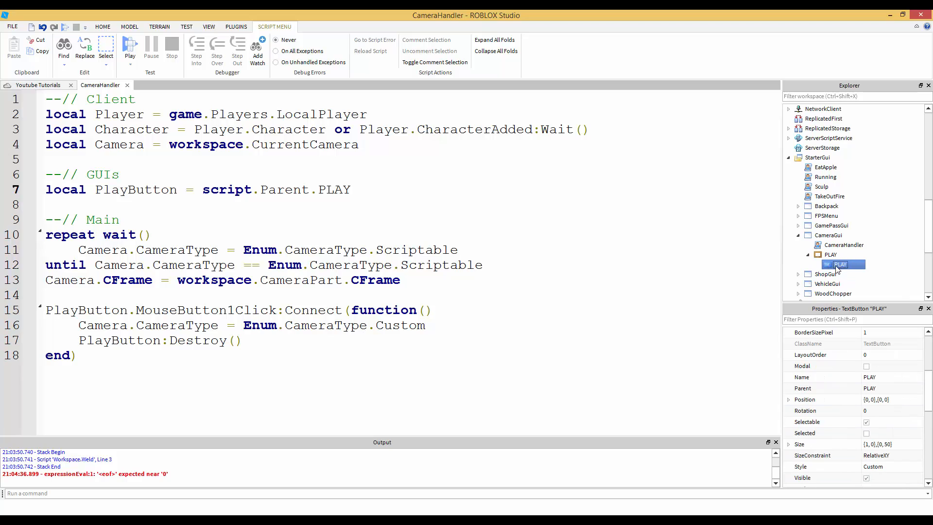
{"action": "left_click", "coordinate": [831, 255]}
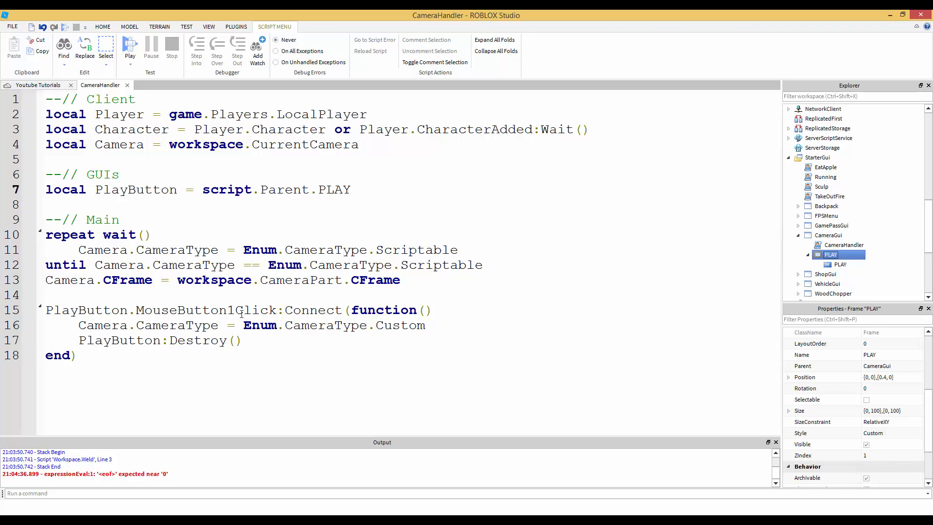
{"action": "double_click", "coordinate": [205, 309]}
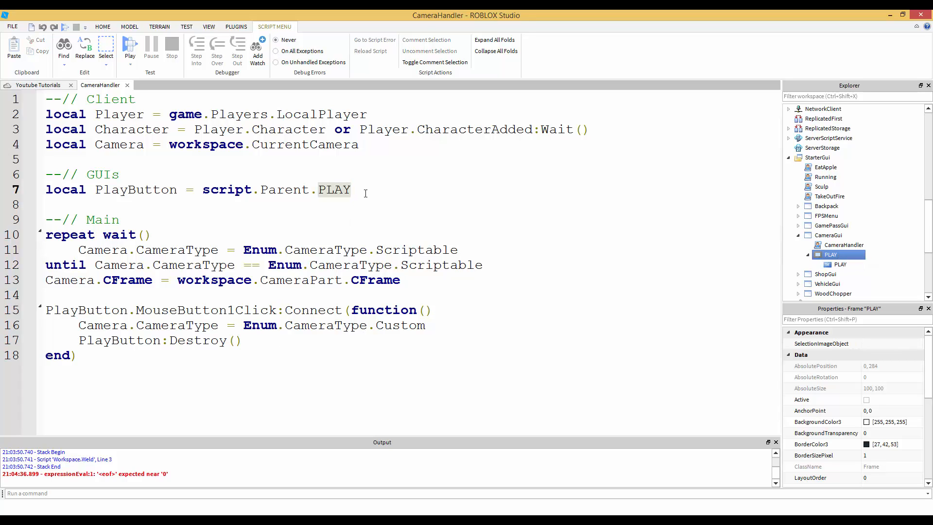
{"action": "left_click", "coordinate": [352, 189]}
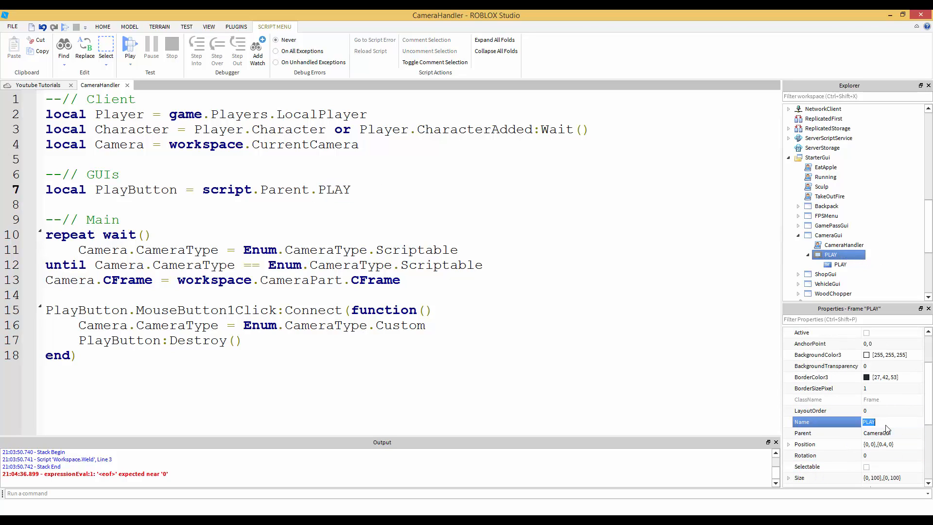
Name the frame Container and edit line 7 to read script.Parent.Container.PLAY.
{"action": "type", "text": "Container"}
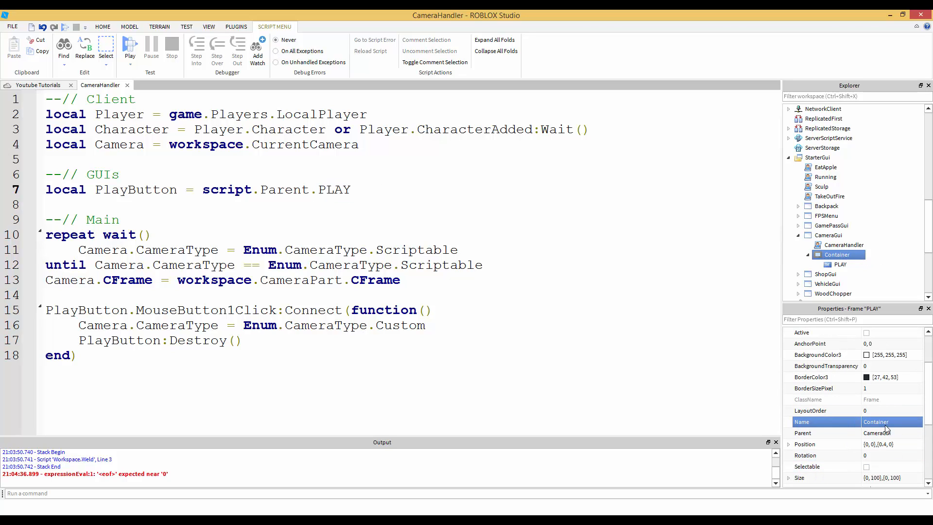
{"action": "double_click", "coordinate": [334, 189]}
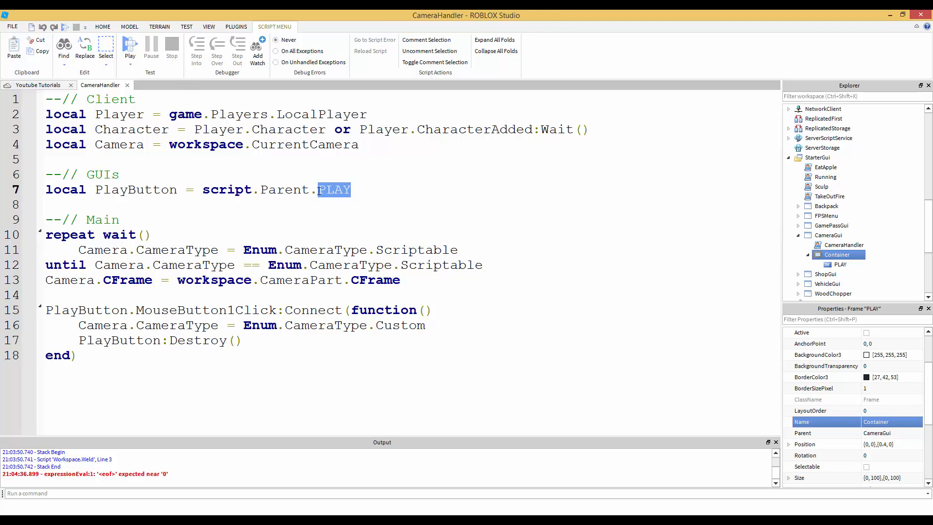
{"action": "type", "text": "Container."}
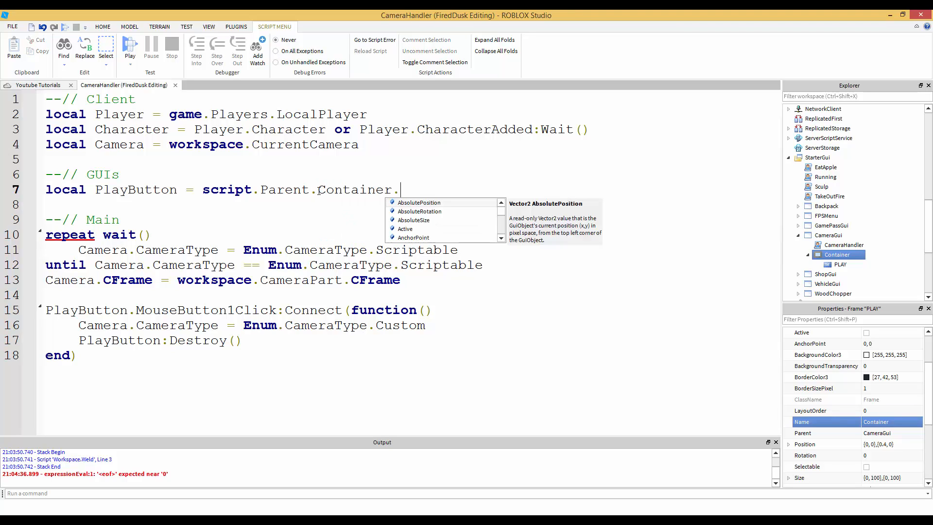
{"action": "type", "text": "PLAY"}
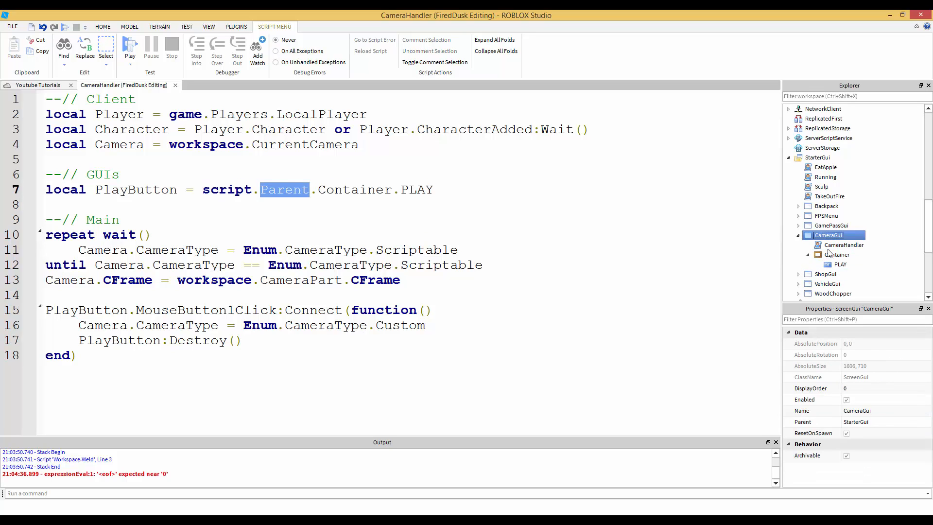
{"action": "left_click", "coordinate": [839, 264]}
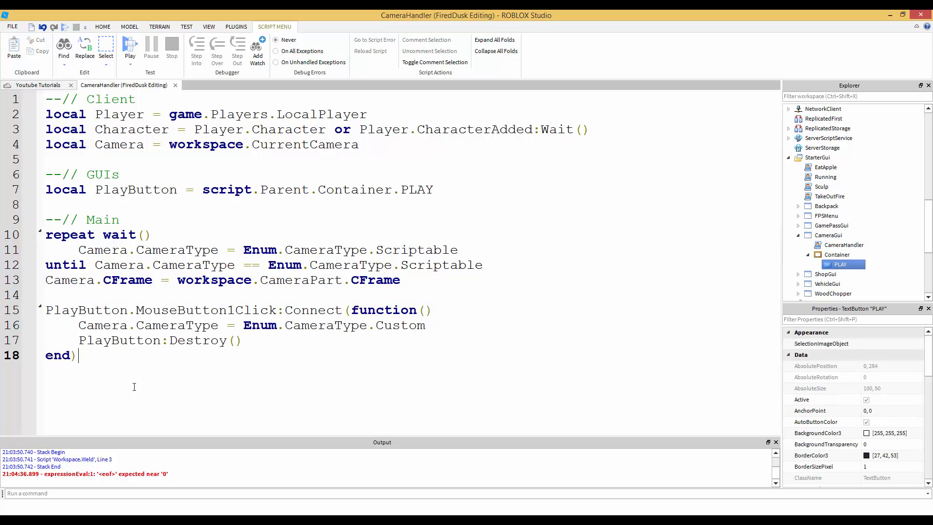
{"action": "left_click_drag", "start_coordinate": [47, 294], "coordinate": [75, 356]}
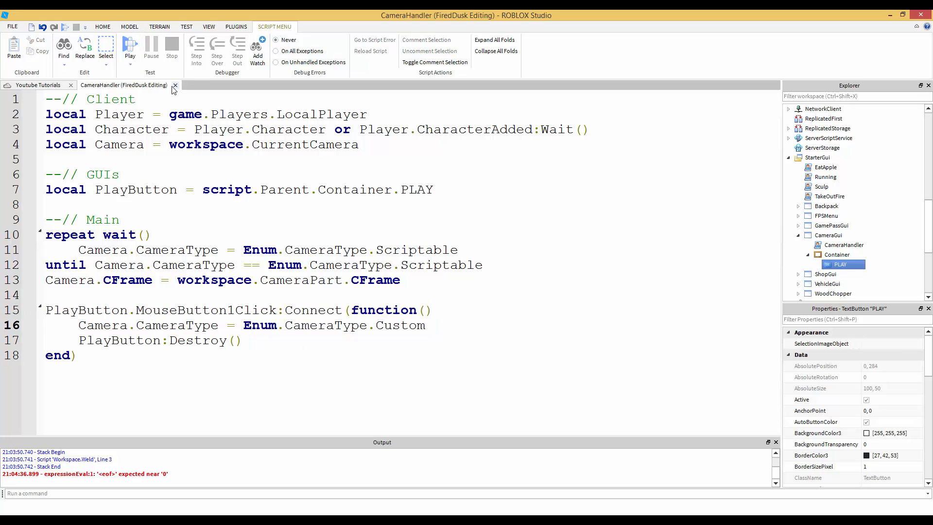
Close CameraHandler, run a Play test, then reopen CameraHandler from Explorer.
{"action": "left_click", "coordinate": [175, 85]}
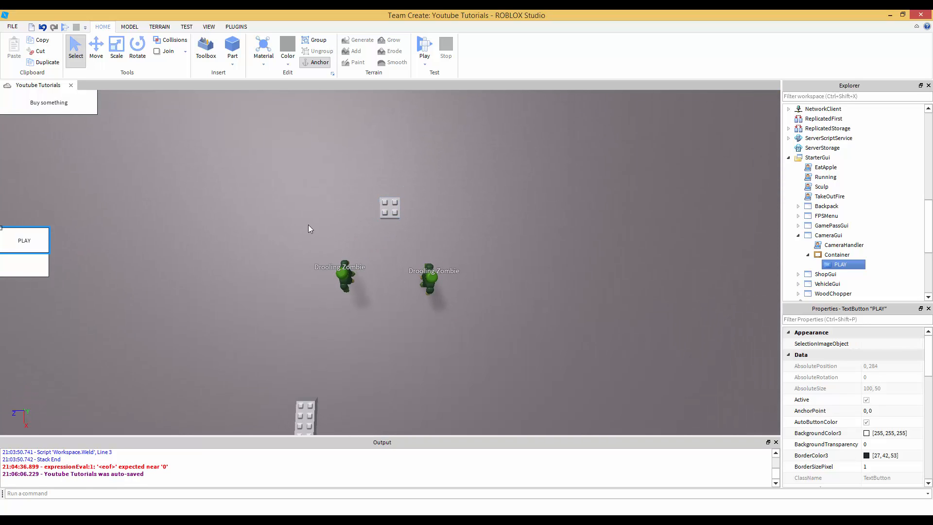
{"action": "mouse_move", "coordinate": [291, 308]}
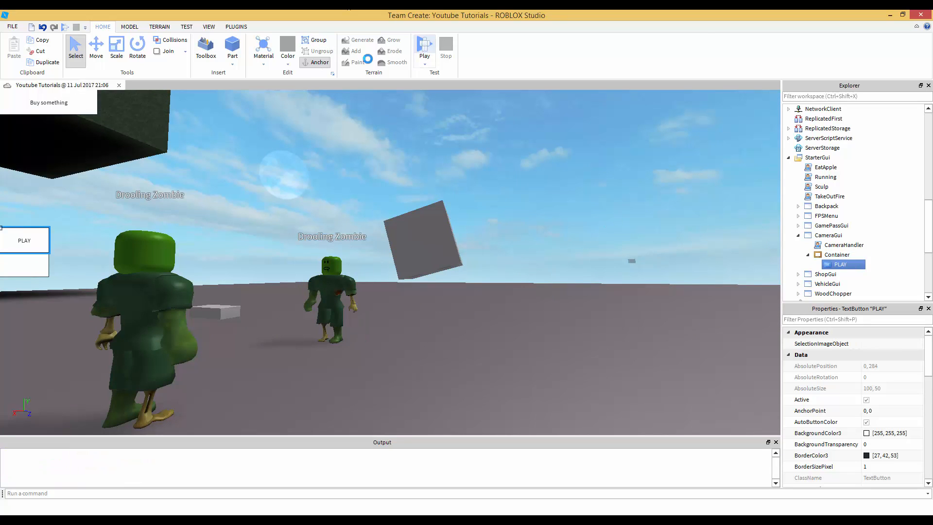
{"action": "left_click", "coordinate": [424, 47]}
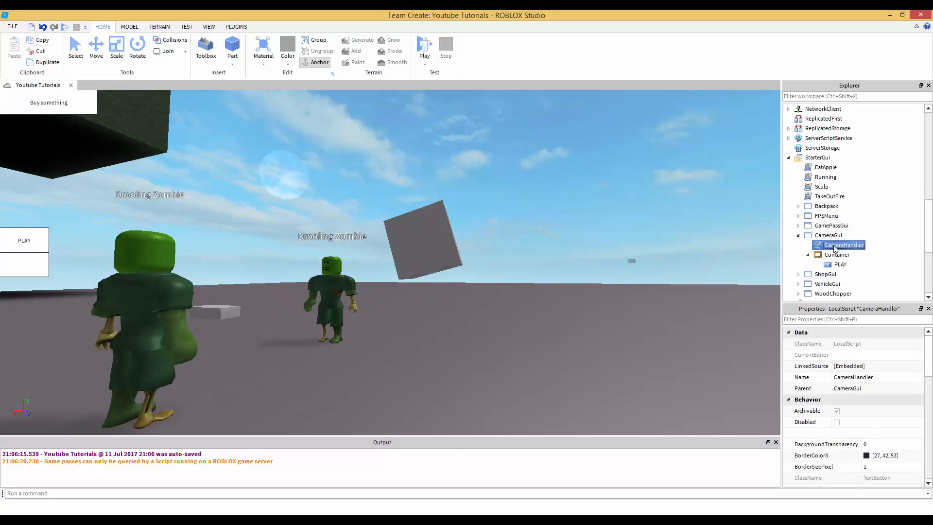
{"action": "double_click", "coordinate": [843, 244]}
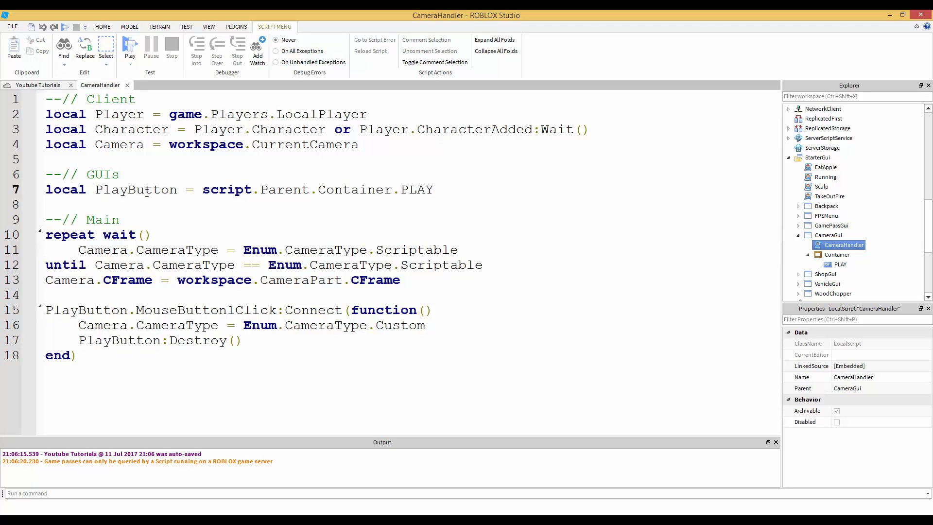
Change line 17 to PlayButton.Parent:Destroy() to remove the Container, then close the script.
{"action": "double_click", "coordinate": [135, 189]}
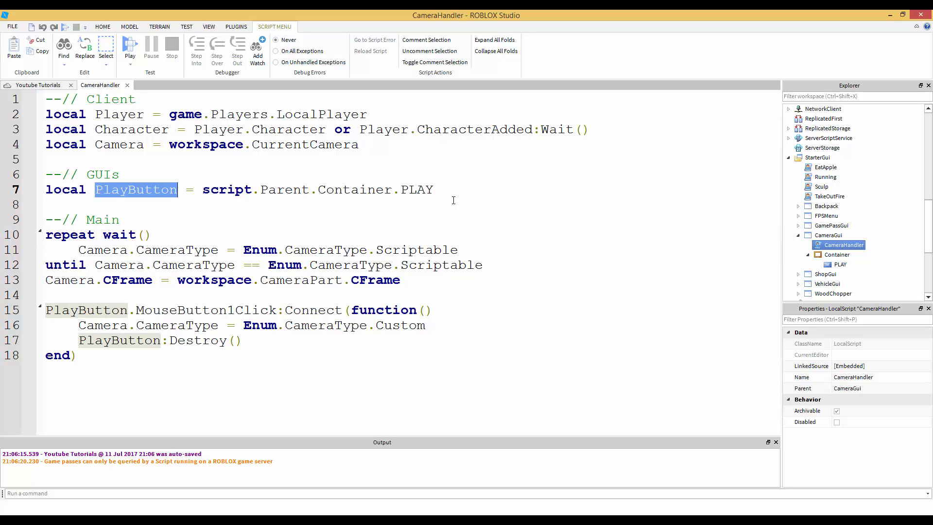
{"action": "left_click", "coordinate": [840, 265]}
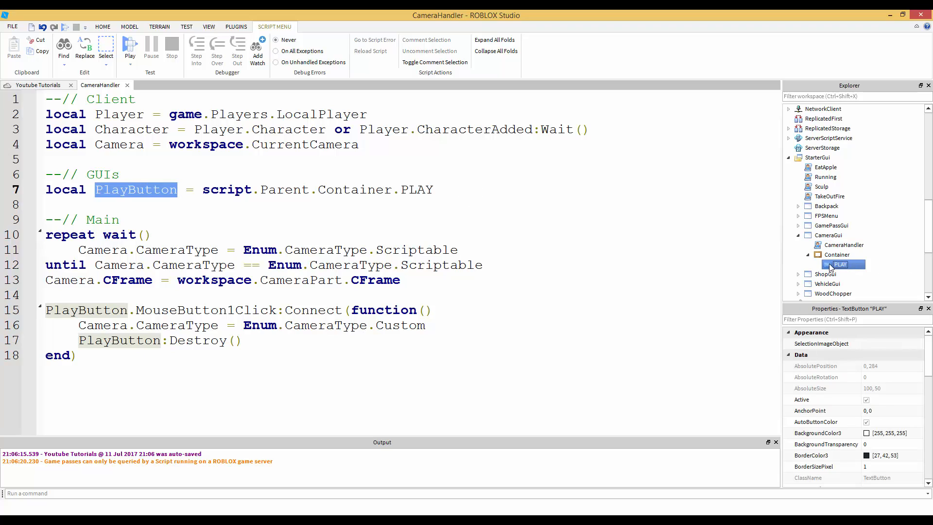
{"action": "left_click", "coordinate": [837, 255]}
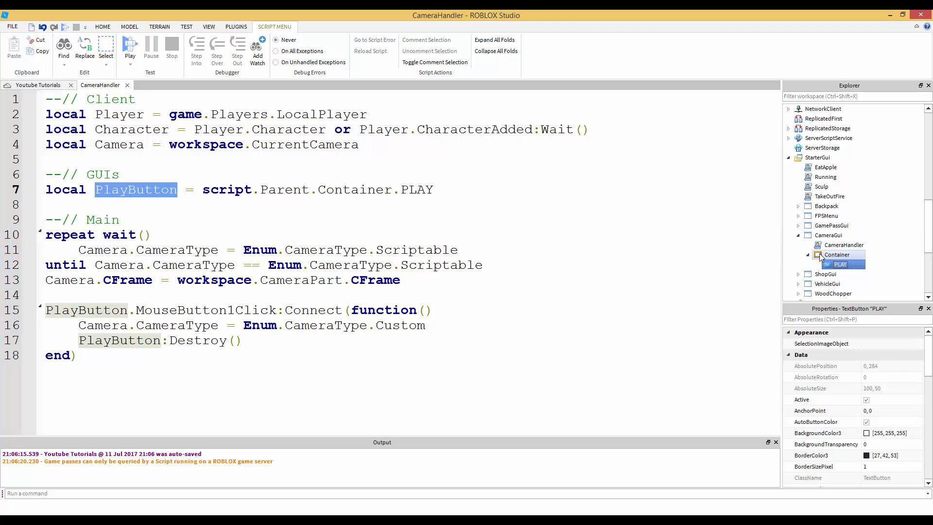
{"action": "left_click", "coordinate": [837, 254]}
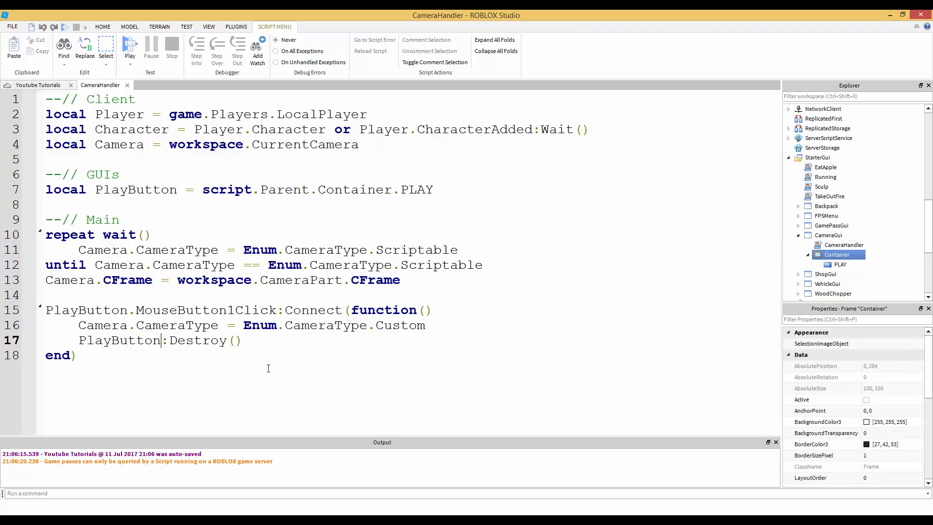
{"action": "type", "text": ".Parent"}
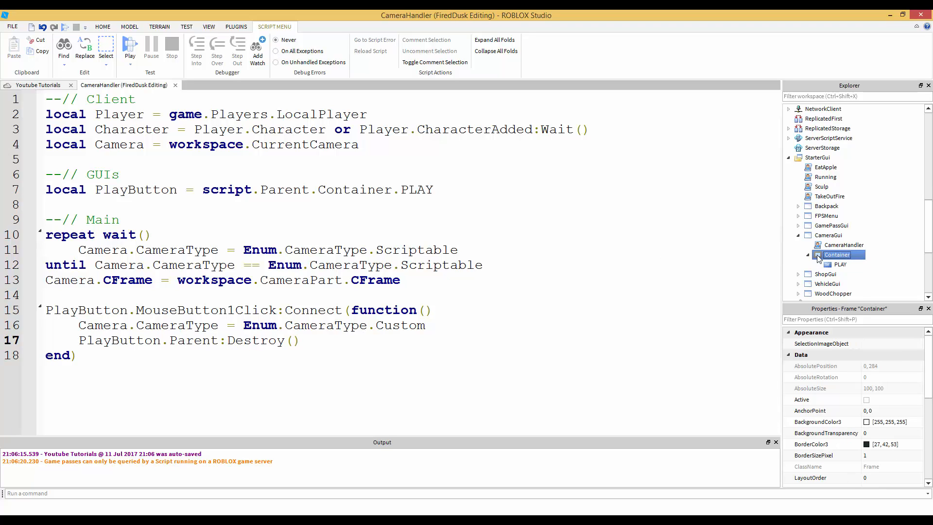
{"action": "left_click", "coordinate": [840, 263]}
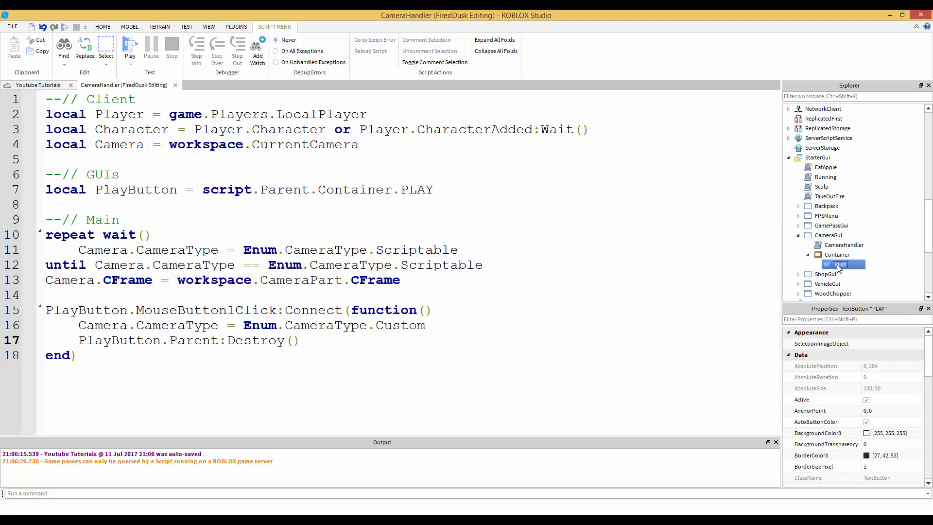
{"action": "left_click", "coordinate": [837, 254]}
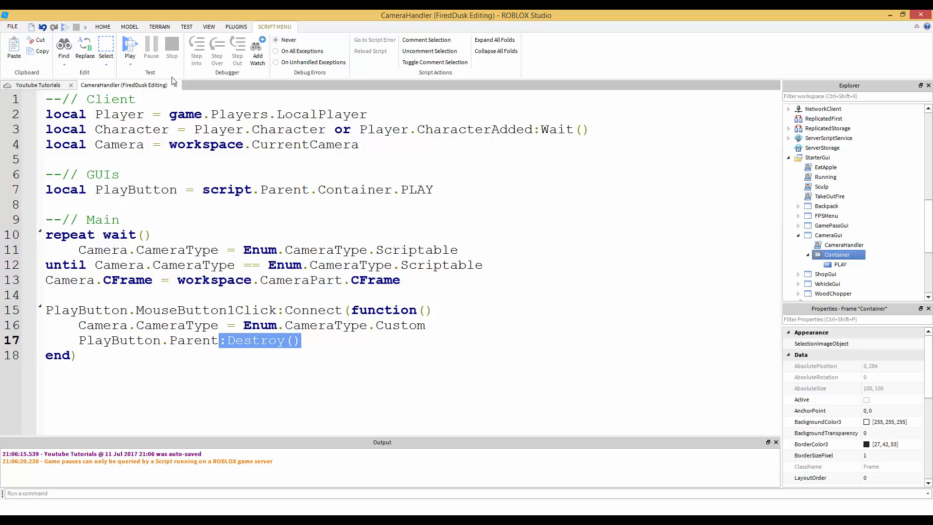
{"action": "left_click", "coordinate": [130, 48]}
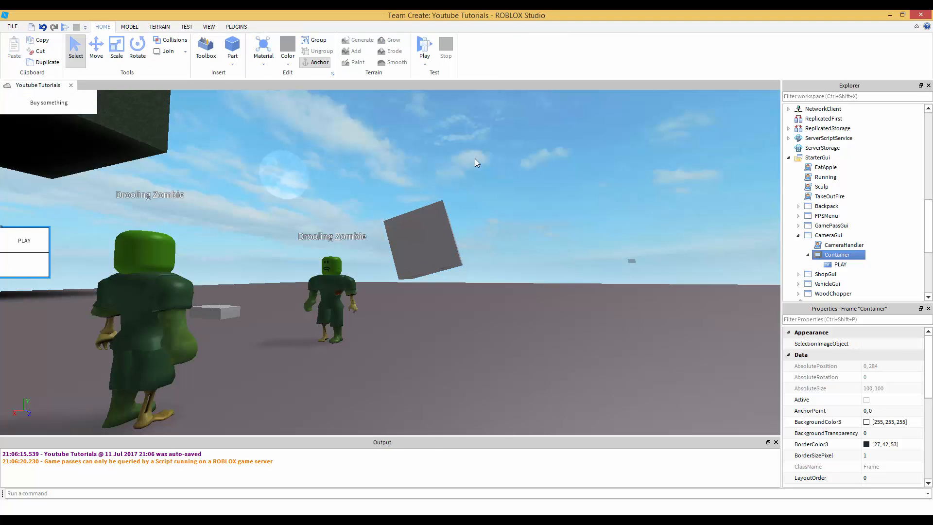